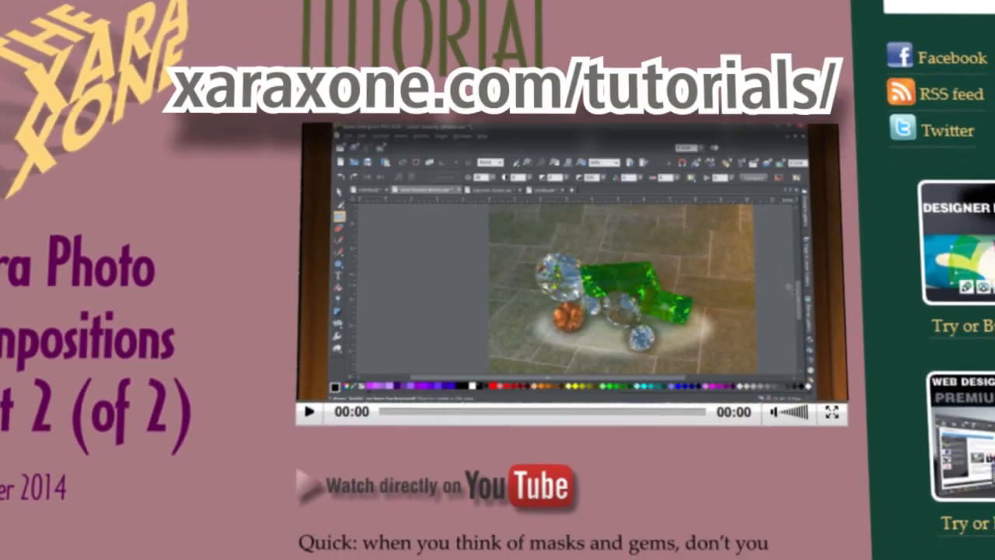
- Bring up the Photo Tool adjustment controls for the painted nose region and compare with the original
scroll(down, 3)
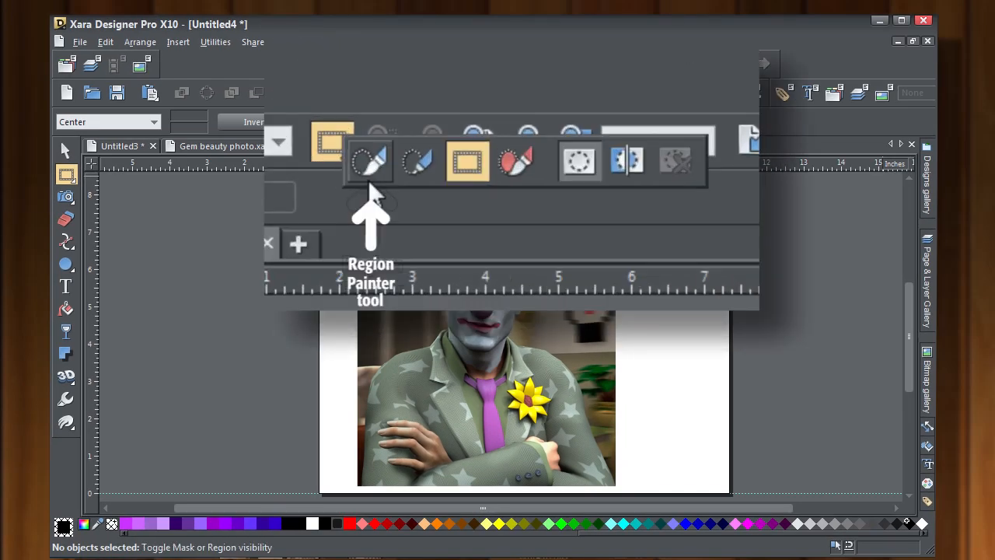
mouse_move(420, 163)
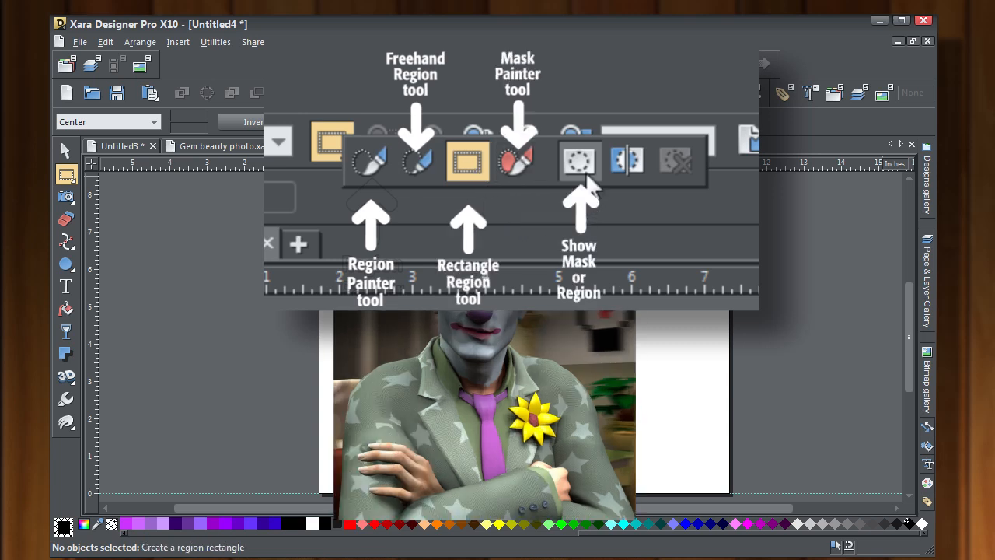
mouse_move(609, 226)
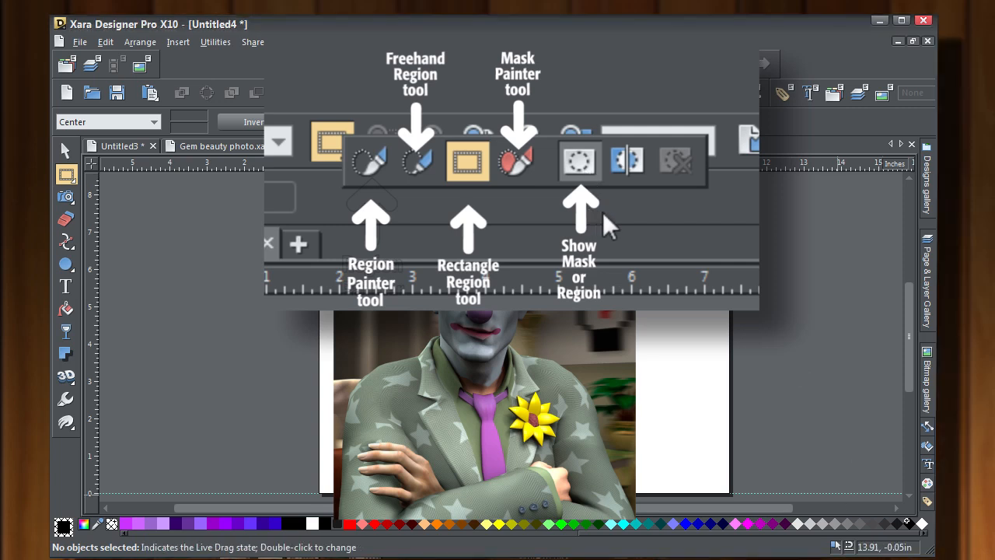
mouse_move(629, 160)
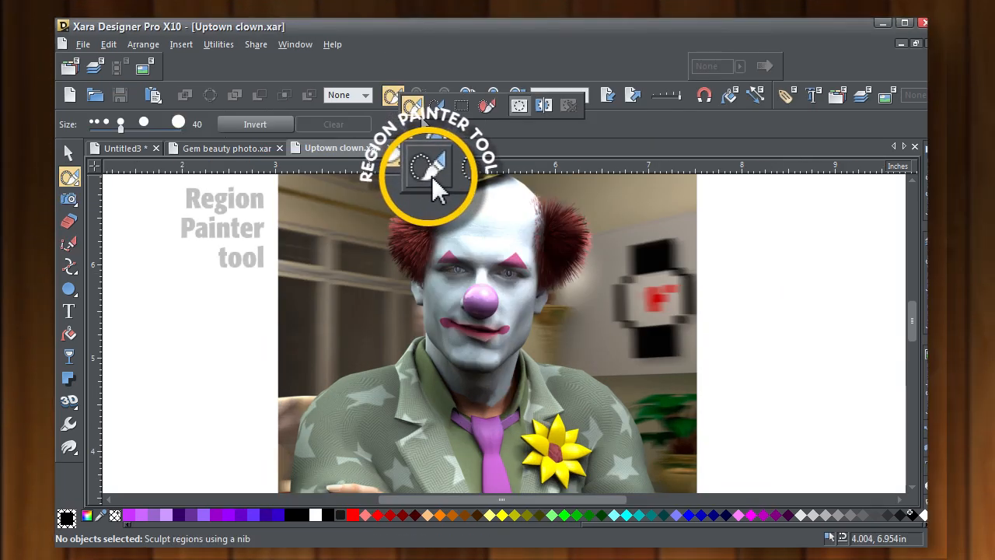
mouse_move(433, 168)
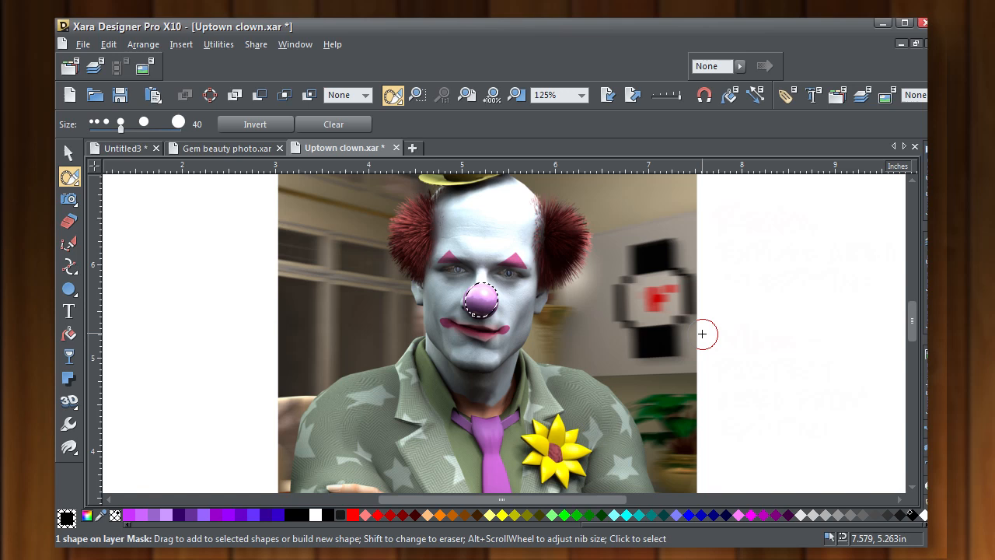
click(68, 199)
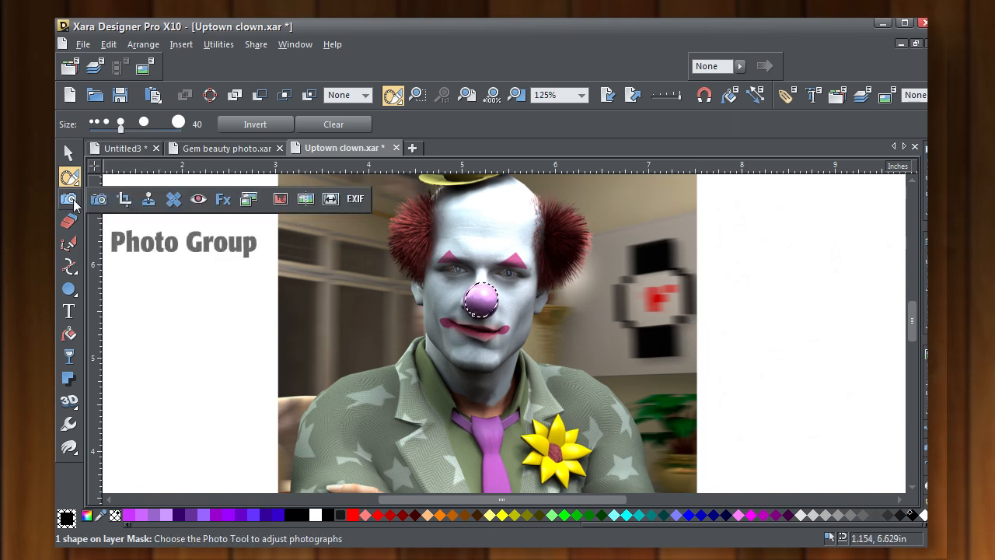
click(68, 199)
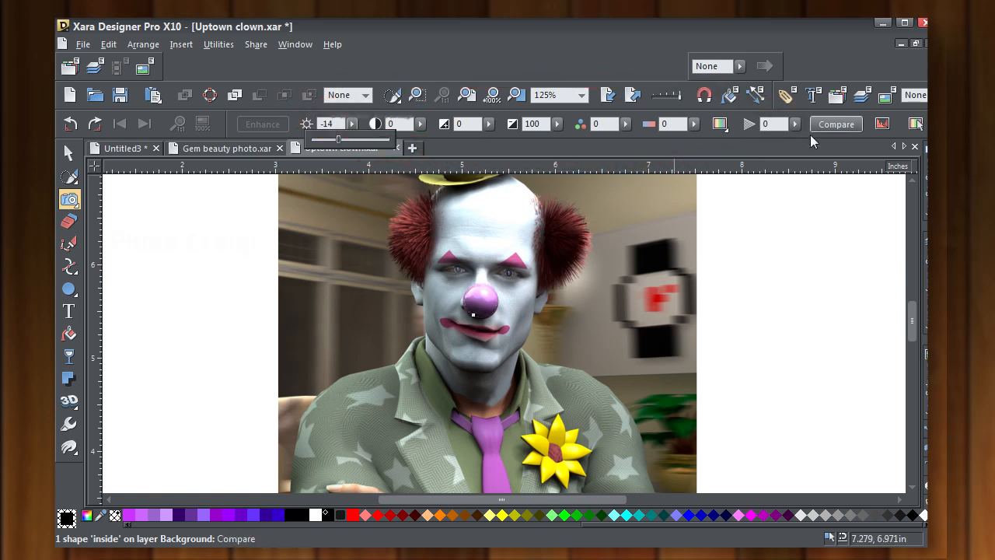
click(718, 125)
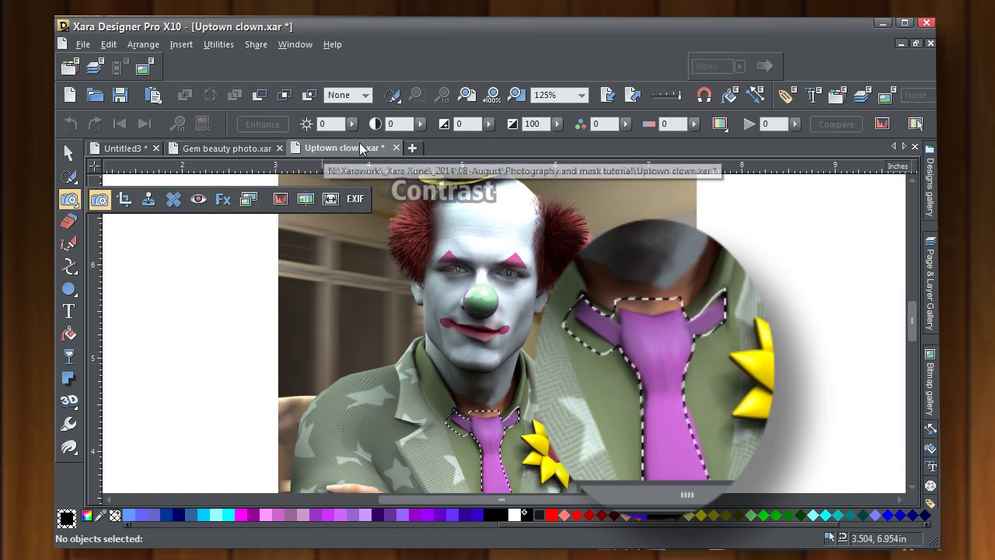
- Adjust the tie region's Contrast slider, settling it at -31 so the tie turns grey
click(420, 124)
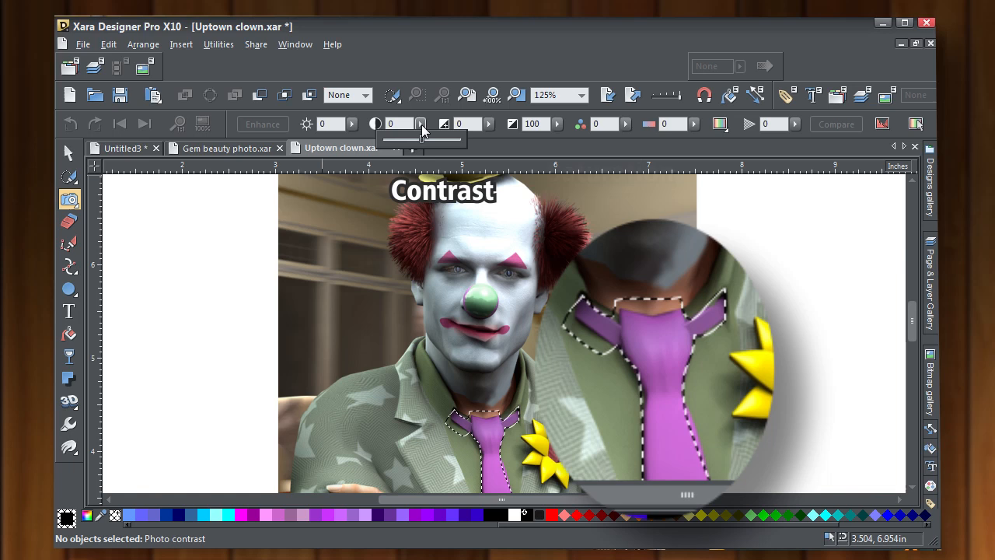
drag(423, 137, 402, 137)
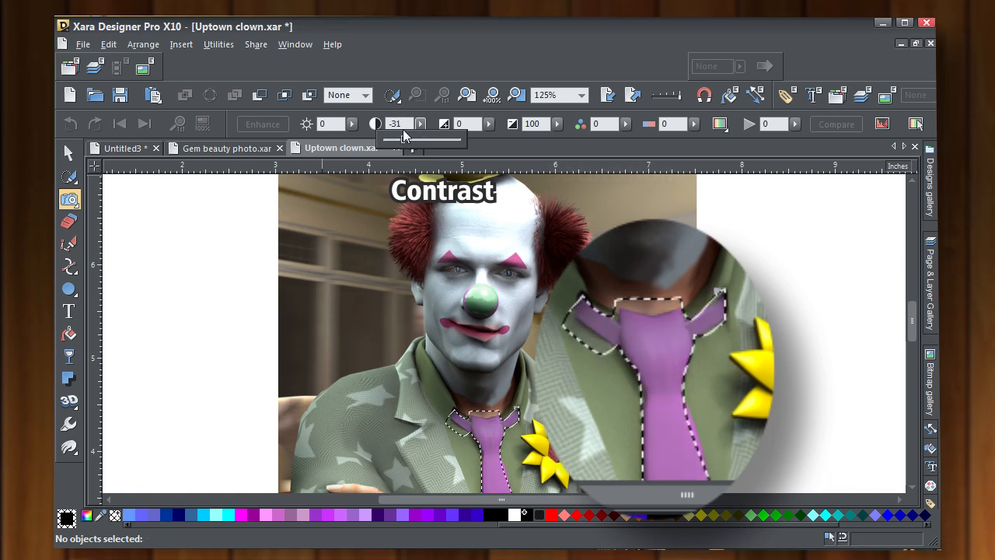
drag(402, 137, 387, 138)
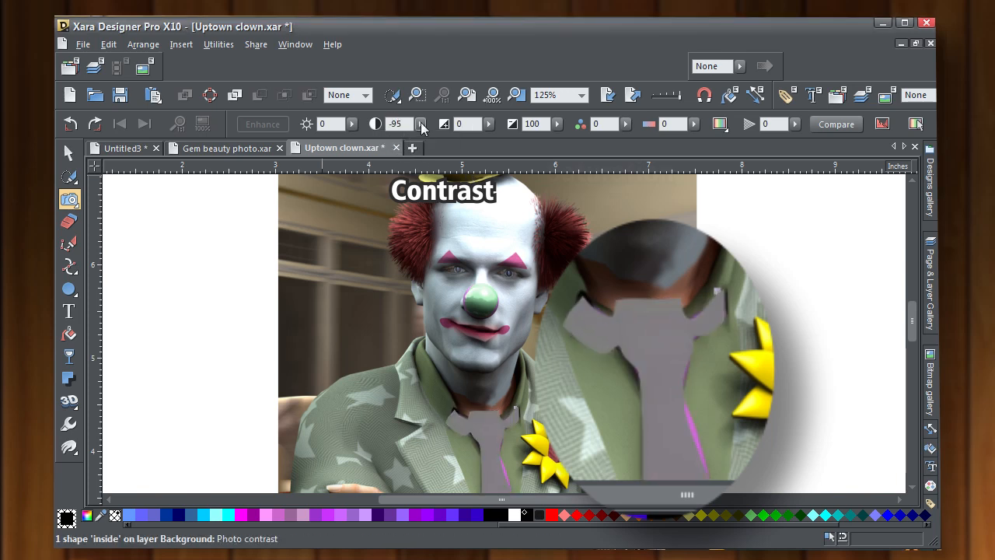
drag(419, 138, 454, 139)
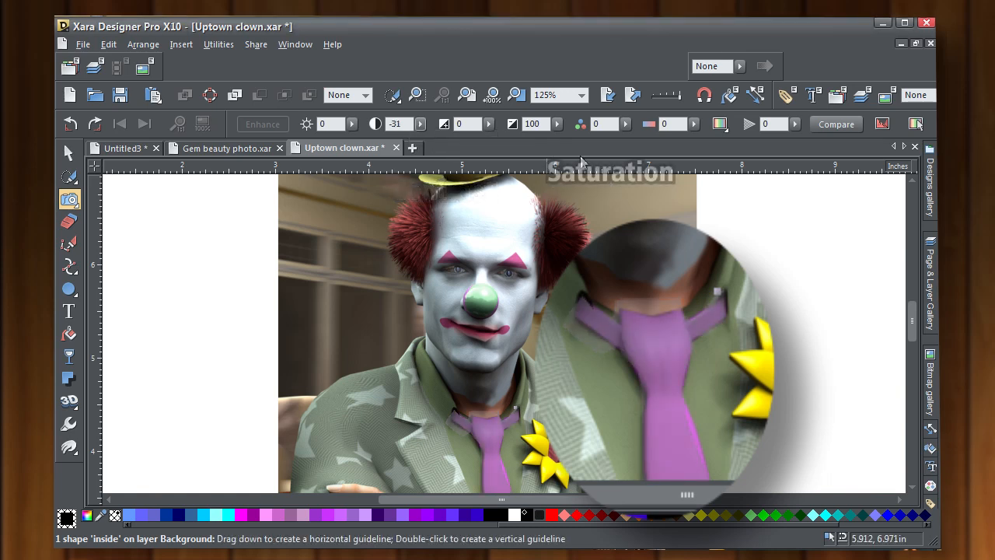
click(578, 125)
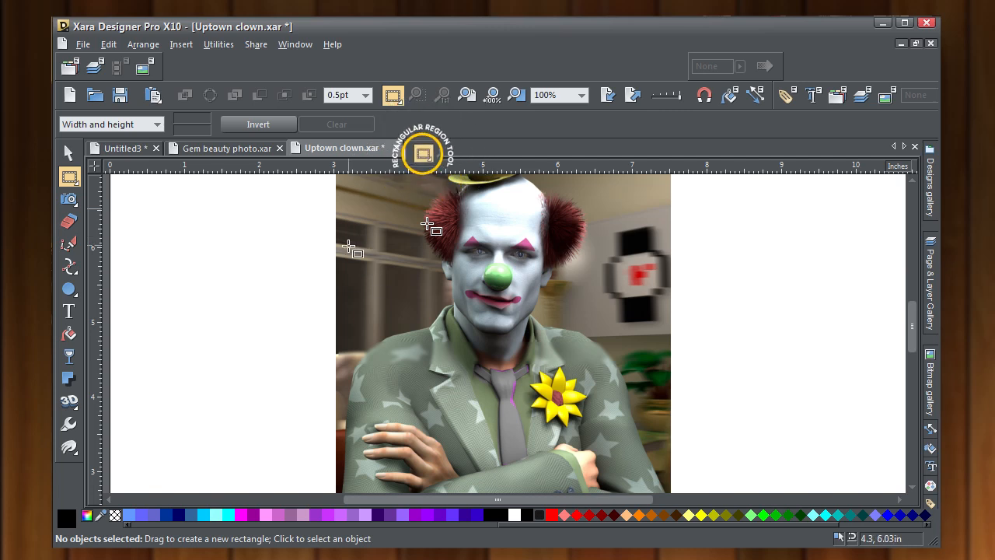
- Mark a rectangular region on the jacket's left side and start setting its blur/sharpness
drag(355, 277, 450, 386)
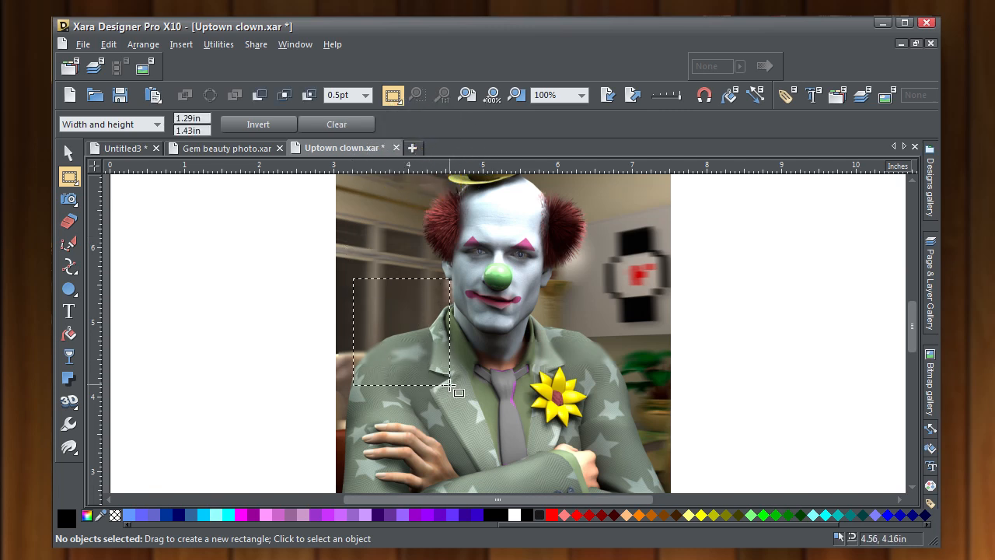
drag(450, 387, 459, 385)
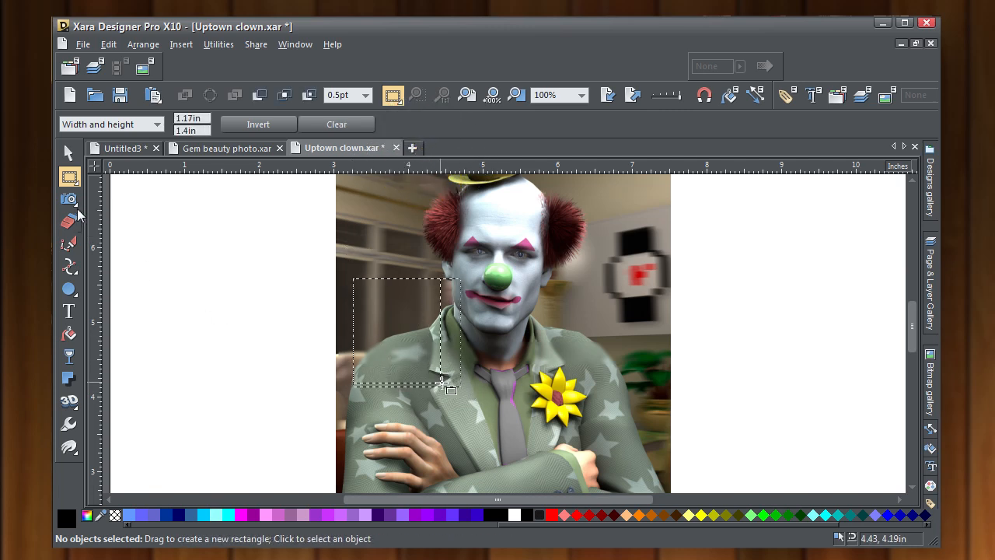
click(69, 199)
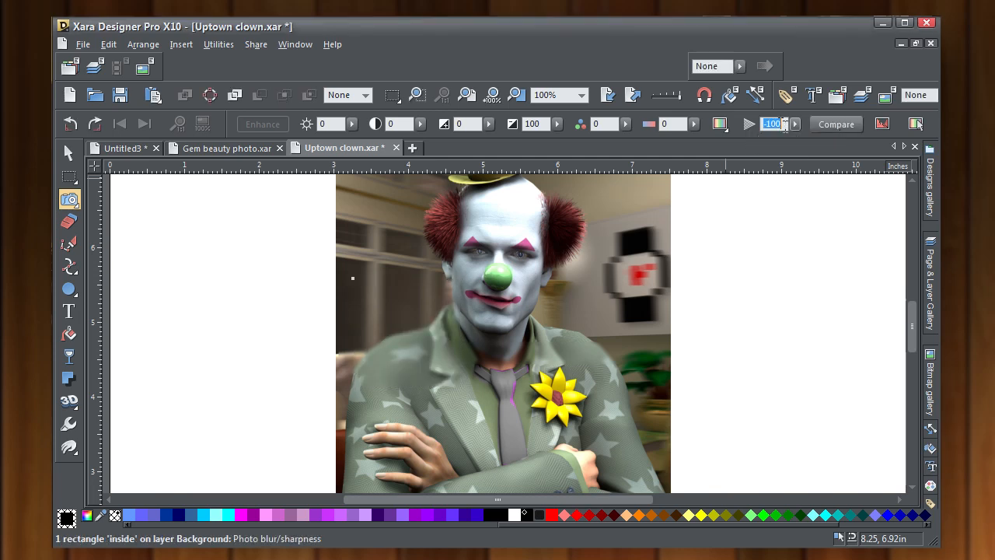
click(794, 124)
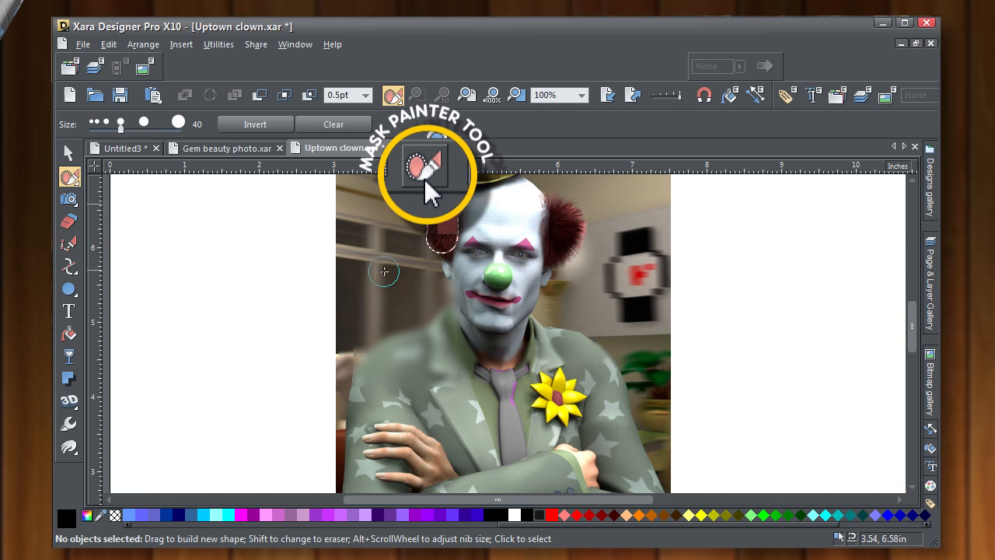
- Scribble a mask over the clown's face, hair, body and arms with the Mask Painter
drag(435, 233, 528, 187)
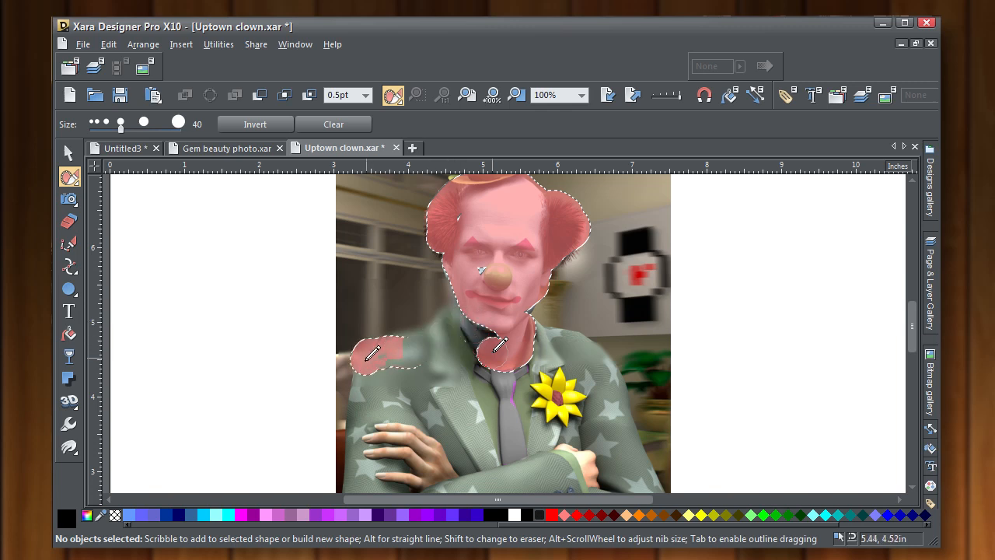
drag(497, 345, 354, 470)
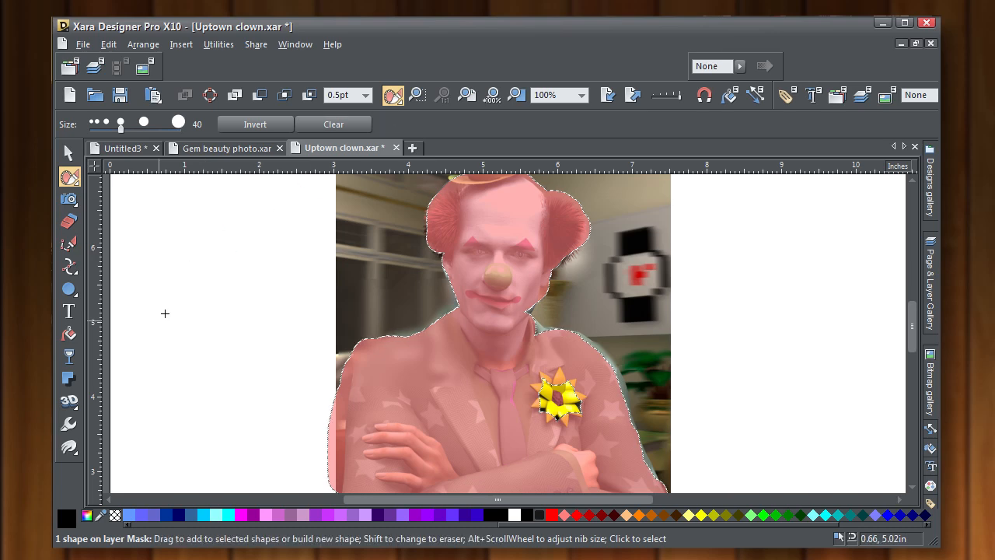
click(392, 94)
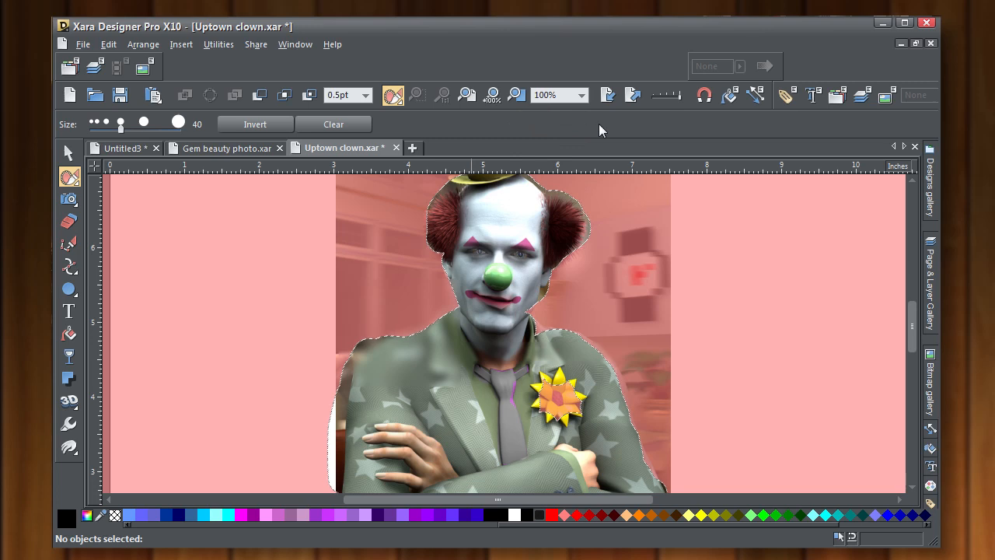
mouse_move(68, 199)
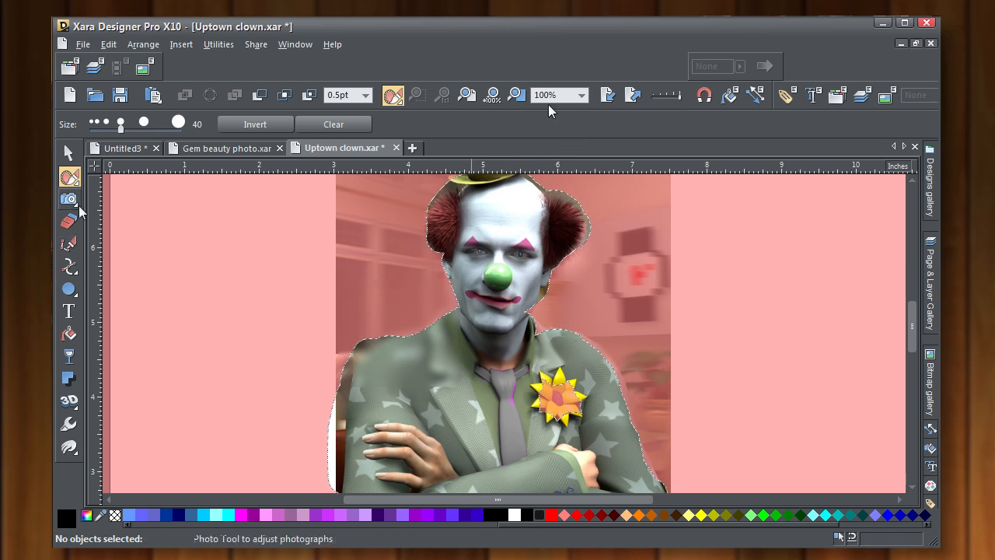
- Switch to the Photo Tool with the inverted background mask active
click(68, 199)
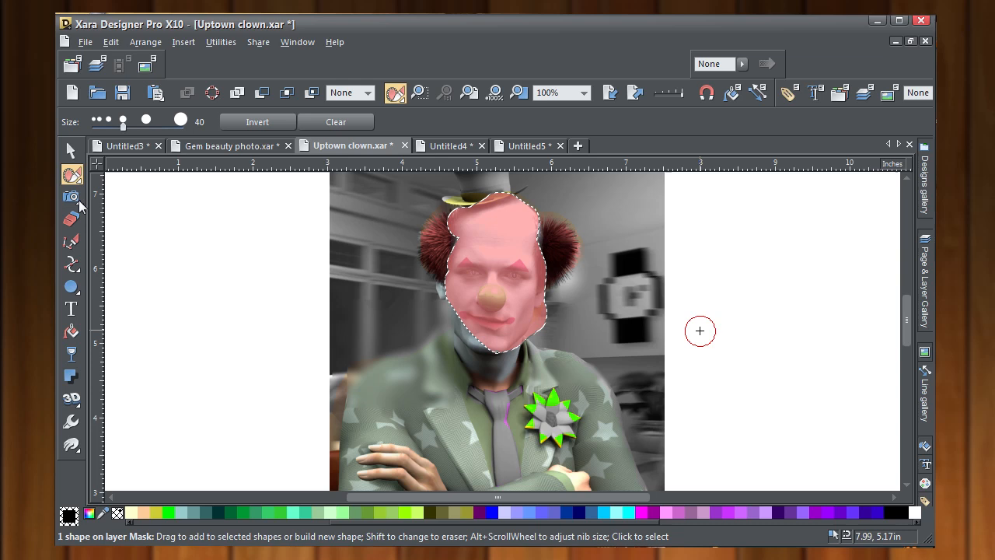
- Leave the Uptown clown file and switch to the Untitled4 document with the black ellipse
click(72, 196)
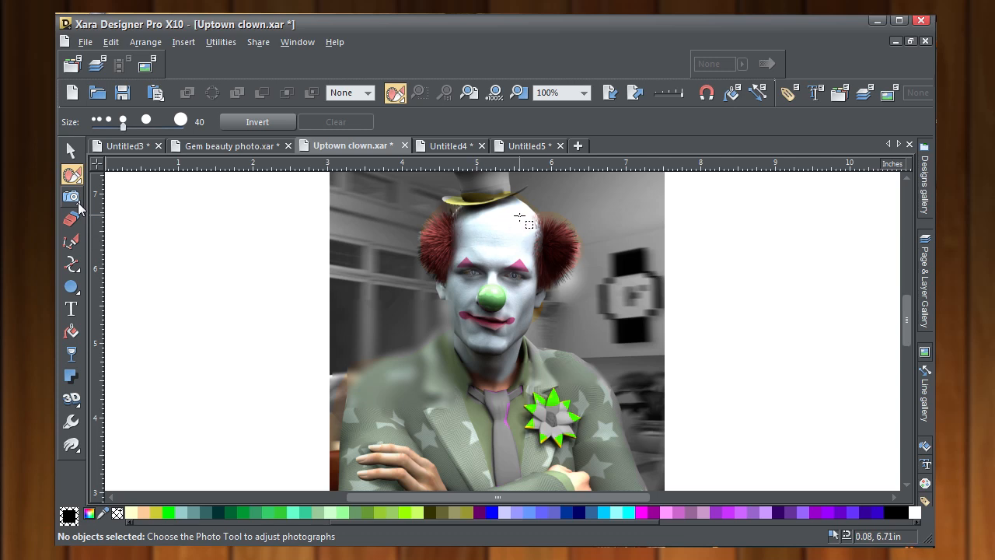
click(72, 195)
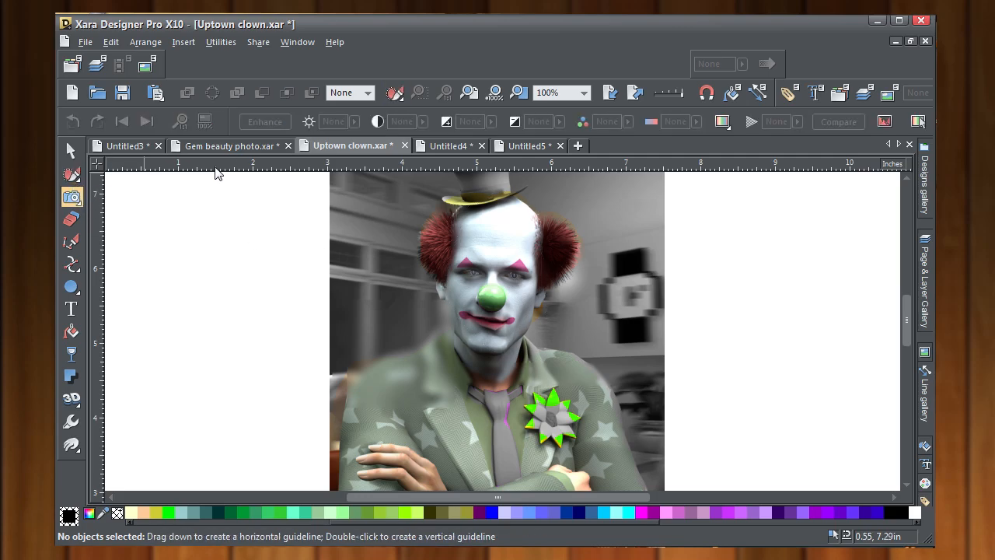
click(448, 147)
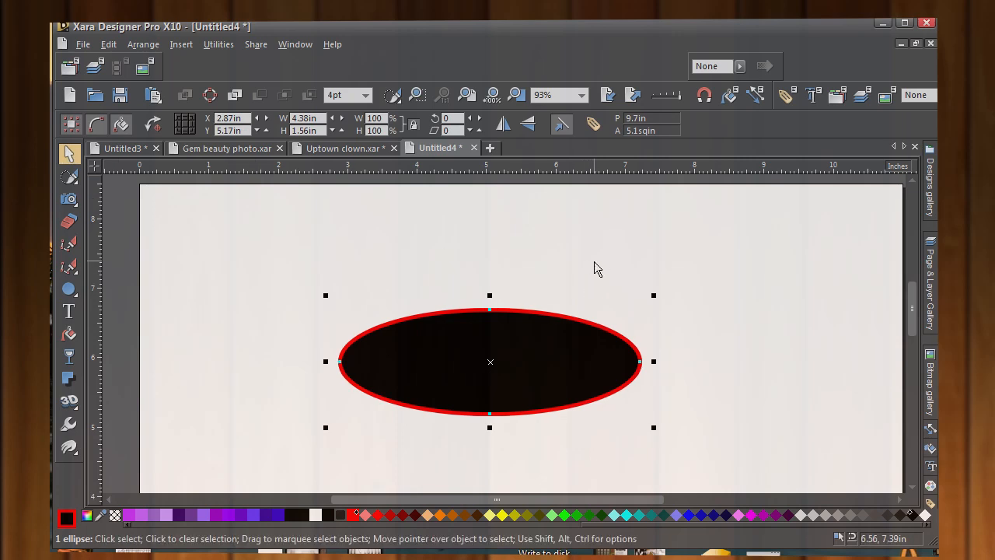
mouse_move(116, 532)
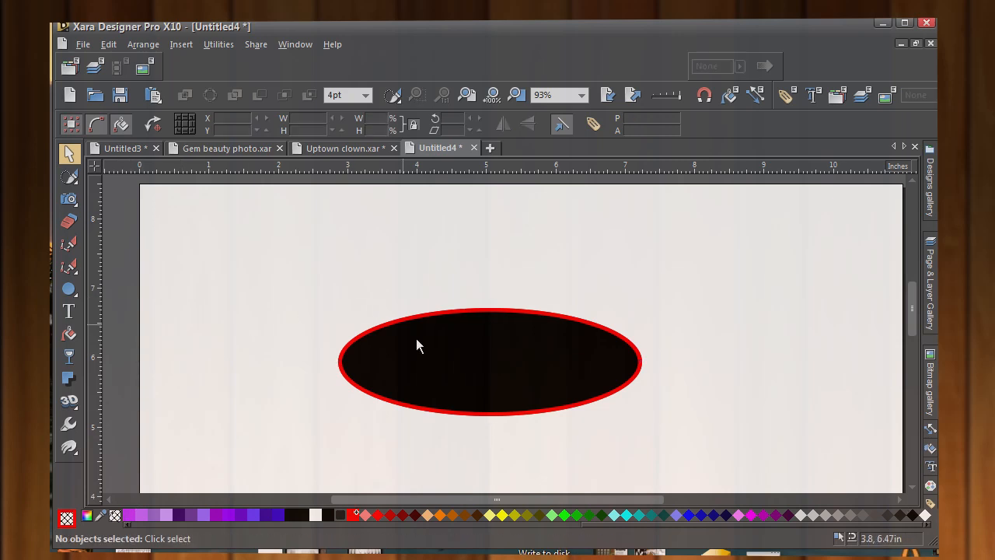
- Select the black ellipse and feather its edge to about 0.24in
click(420, 345)
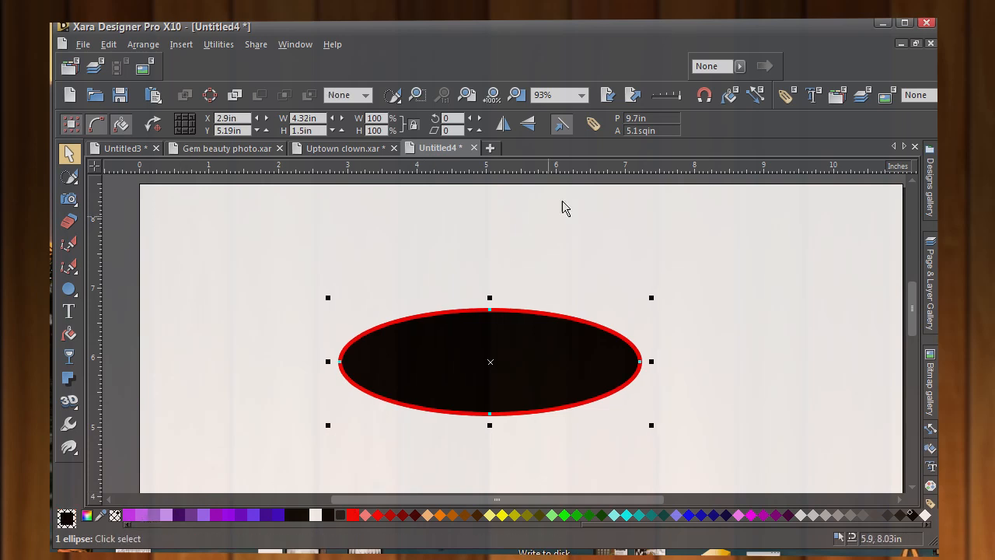
mouse_move(740, 65)
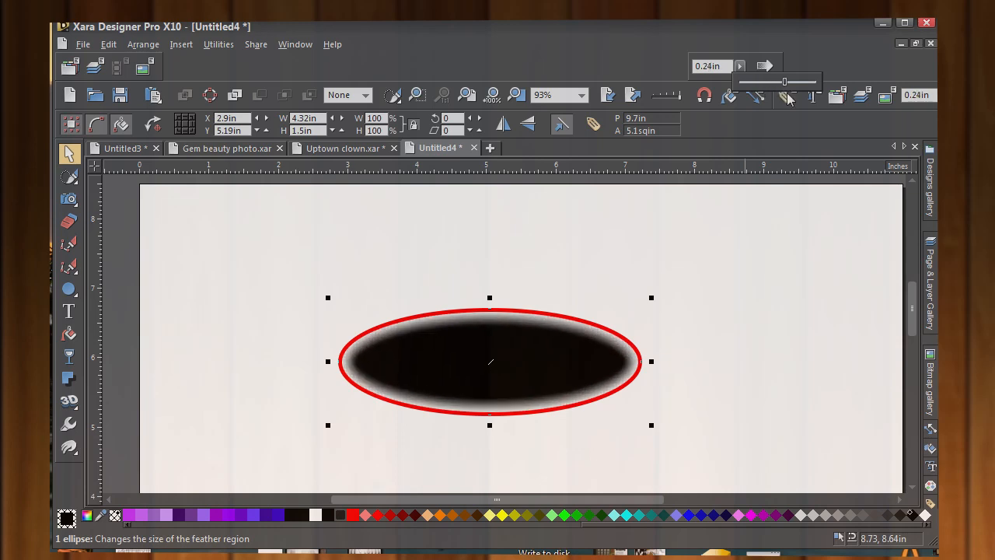
drag(785, 81, 740, 81)
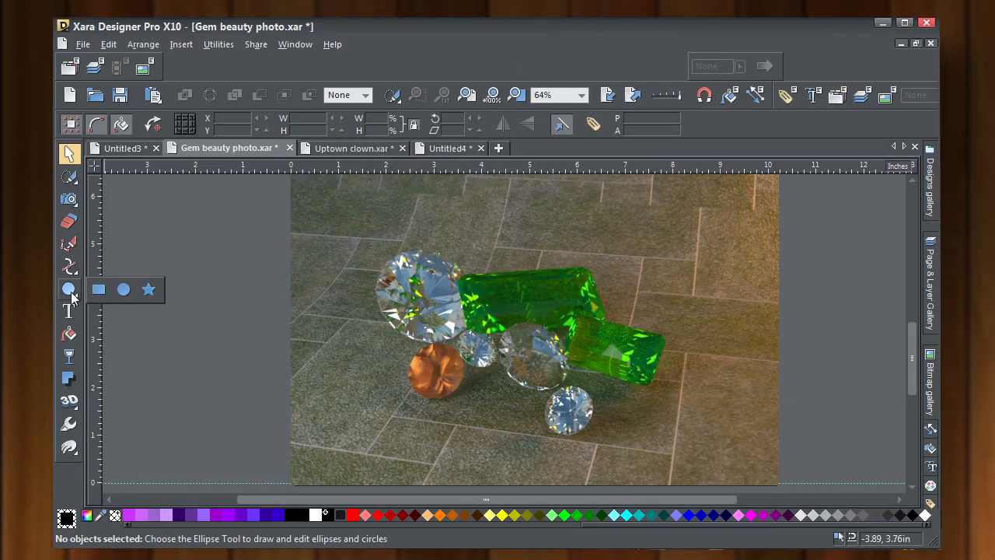
- Draw a large ellipse across the lower gems and remove its fill, leaving the pink outline
drag(366, 326, 423, 419)
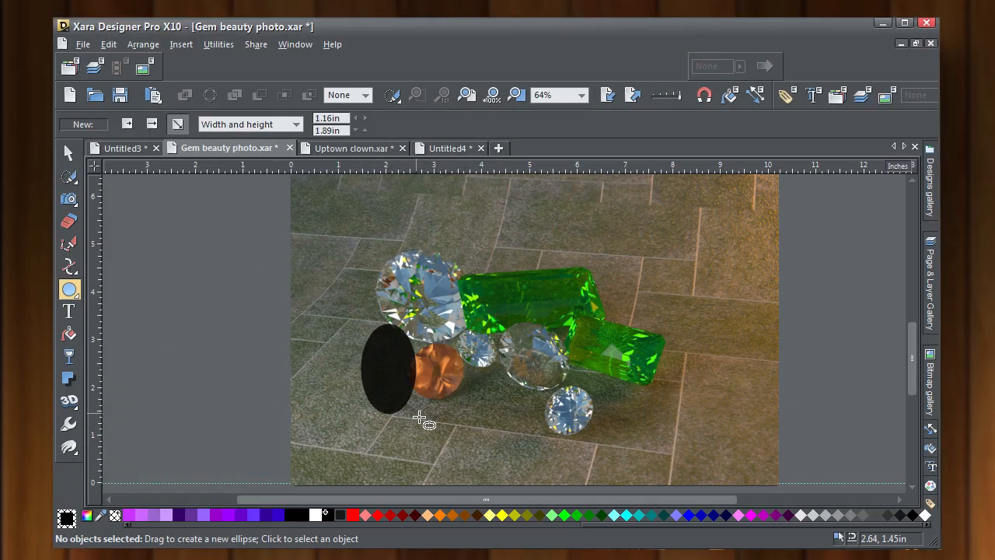
drag(423, 419, 712, 457)
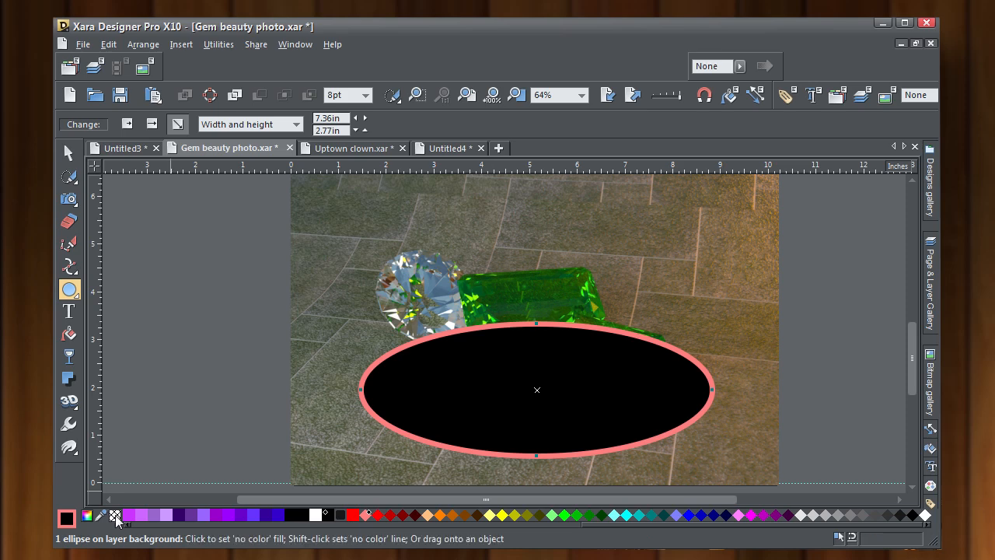
click(115, 515)
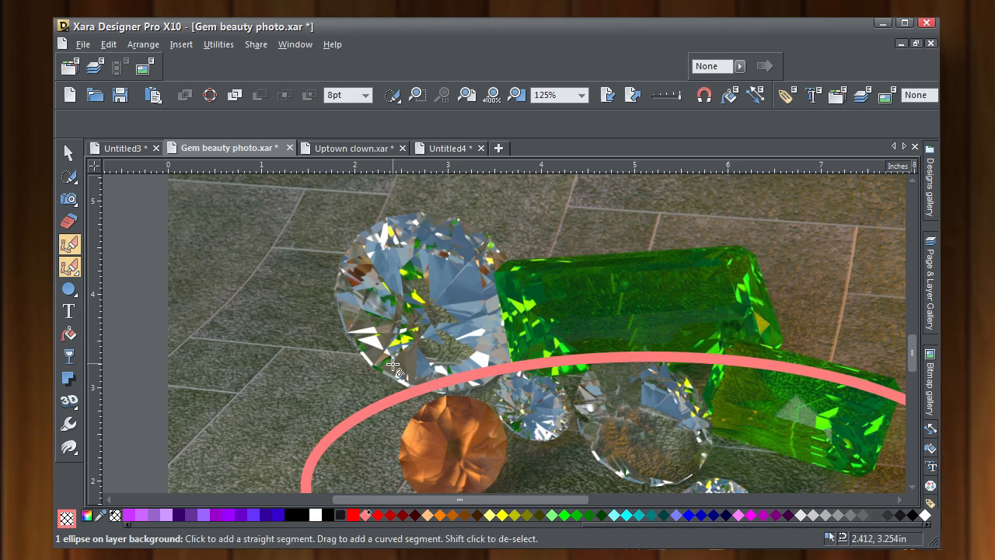
- Trace a thick-outlined Pen path around the diamond, emerald and orange gem silhouettes
drag(351, 292, 432, 385)
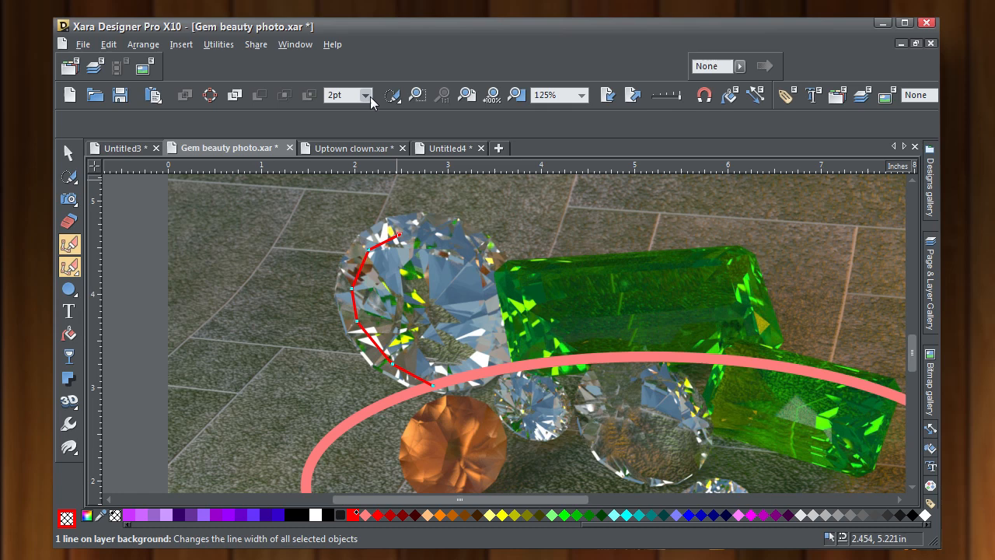
click(365, 95)
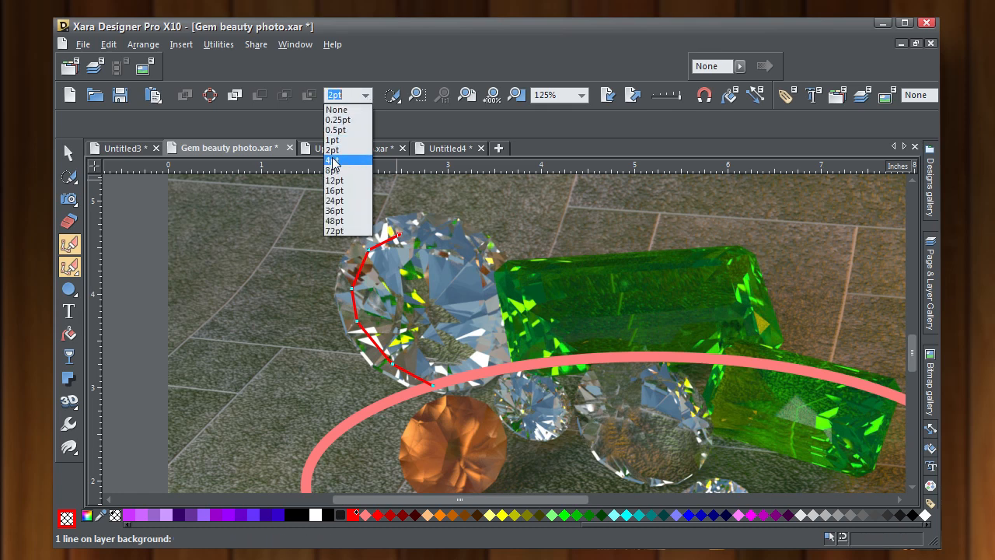
click(334, 158)
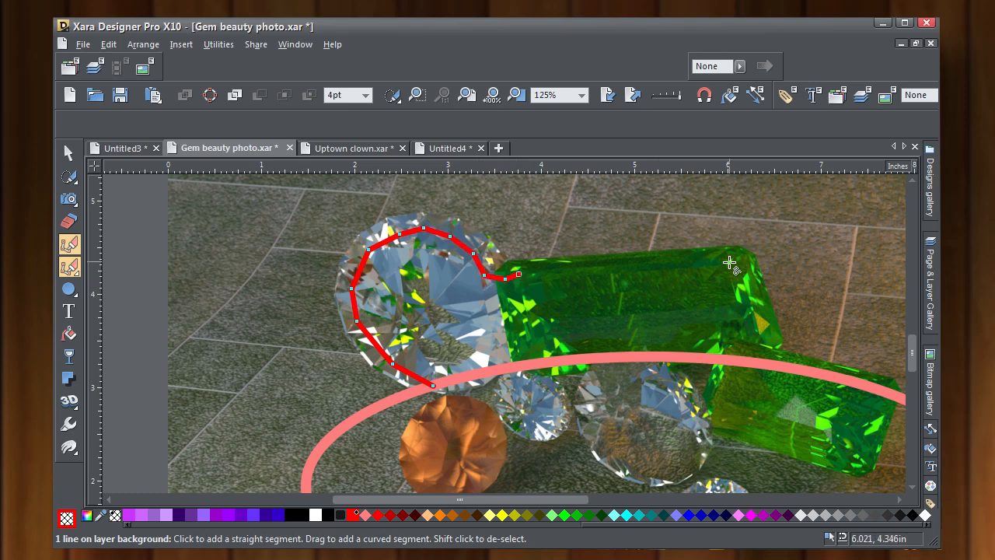
click(765, 333)
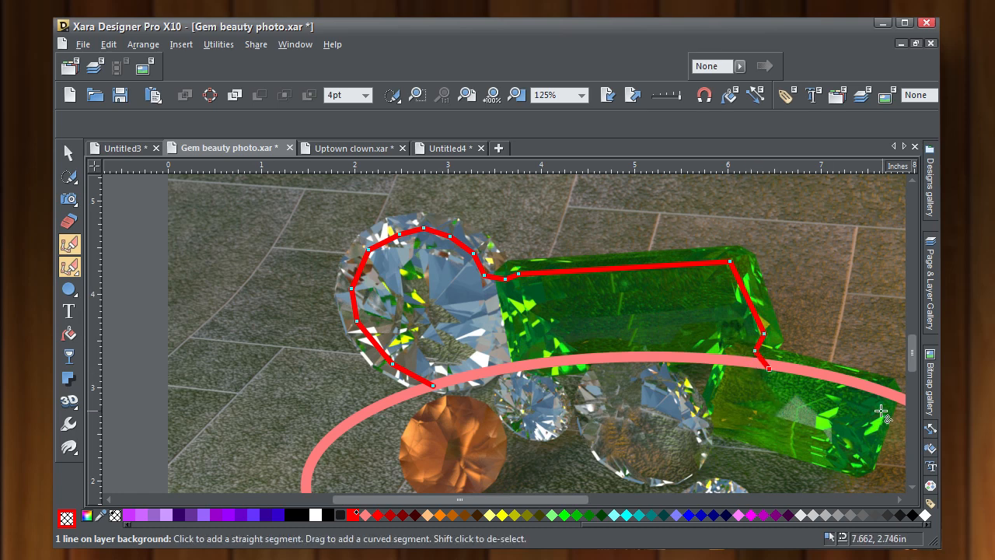
click(862, 453)
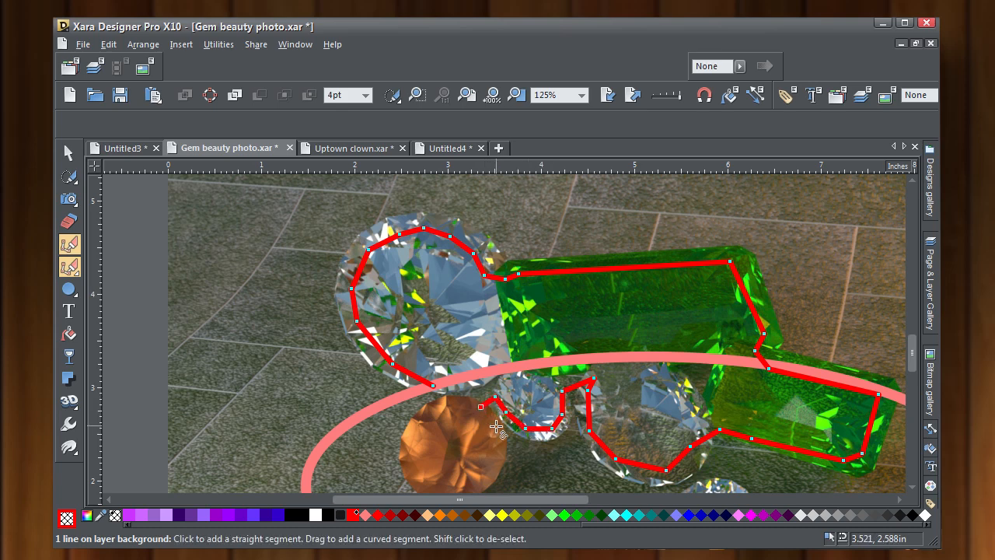
scroll(down, 3)
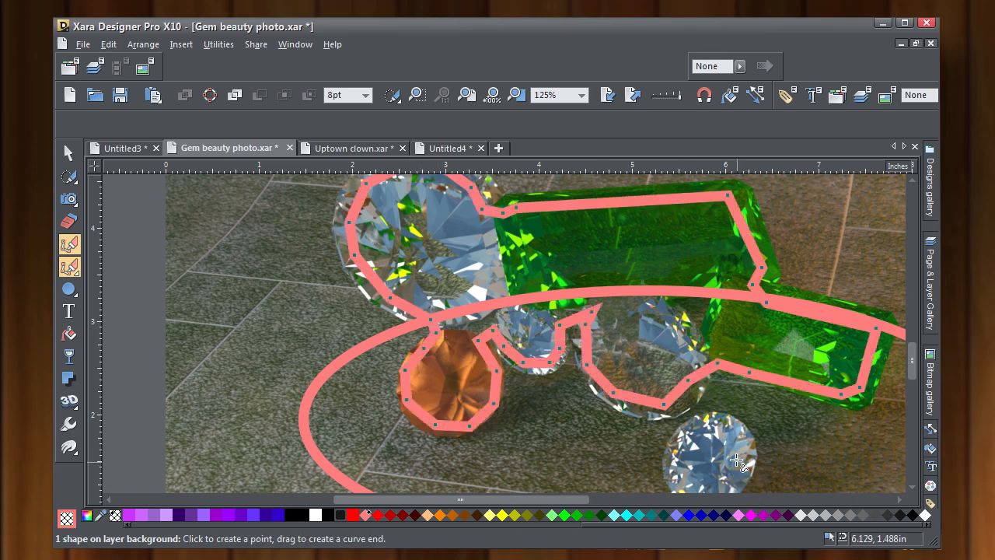
- Fill the gem silhouette black and subtract it from the large ellipse so the gems show through
drag(738, 459, 762, 420)
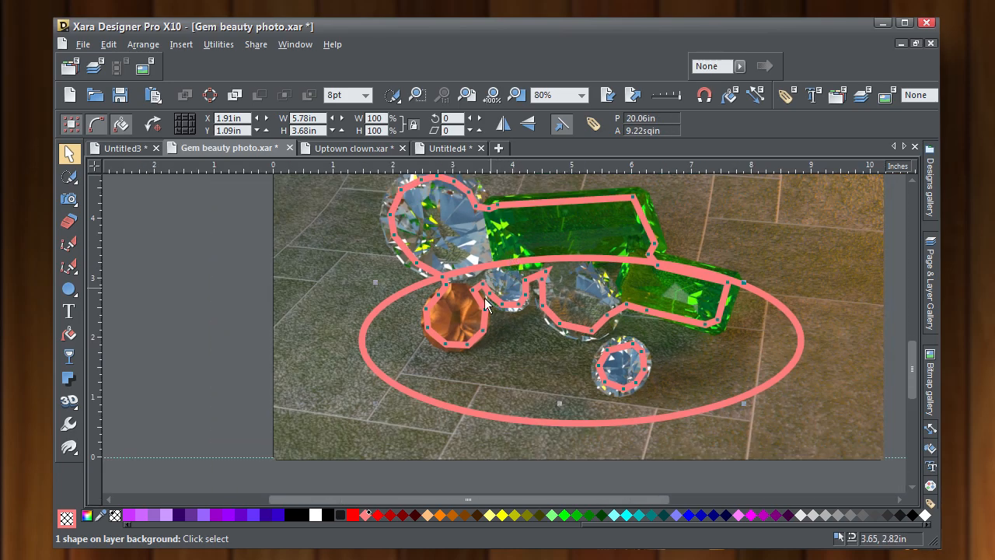
click(314, 515)
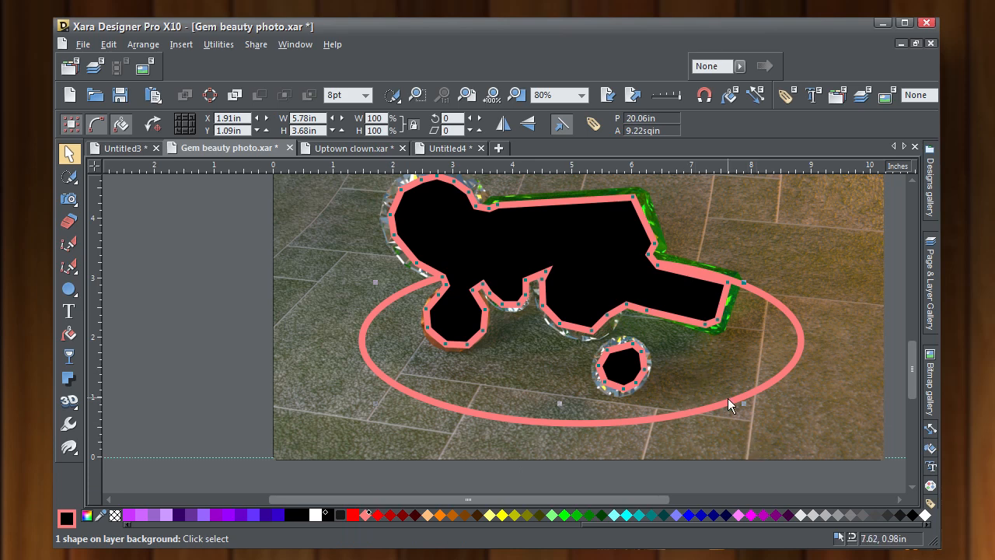
mouse_move(721, 407)
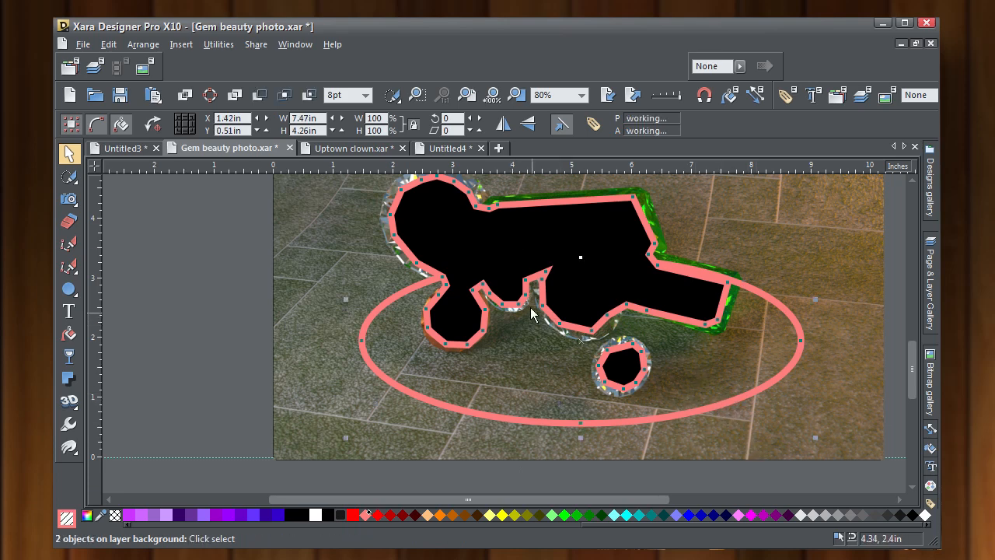
mouse_move(525, 336)
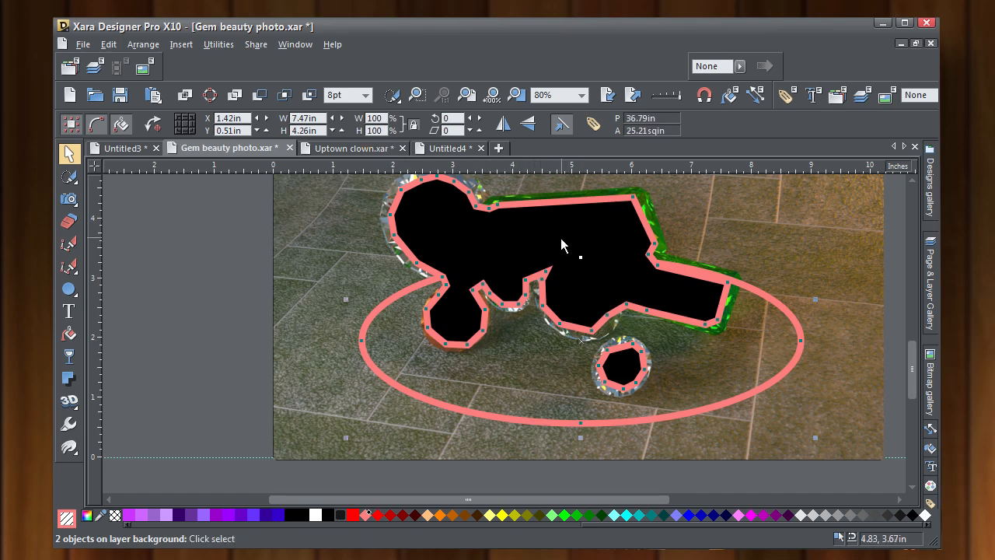
mouse_move(389, 190)
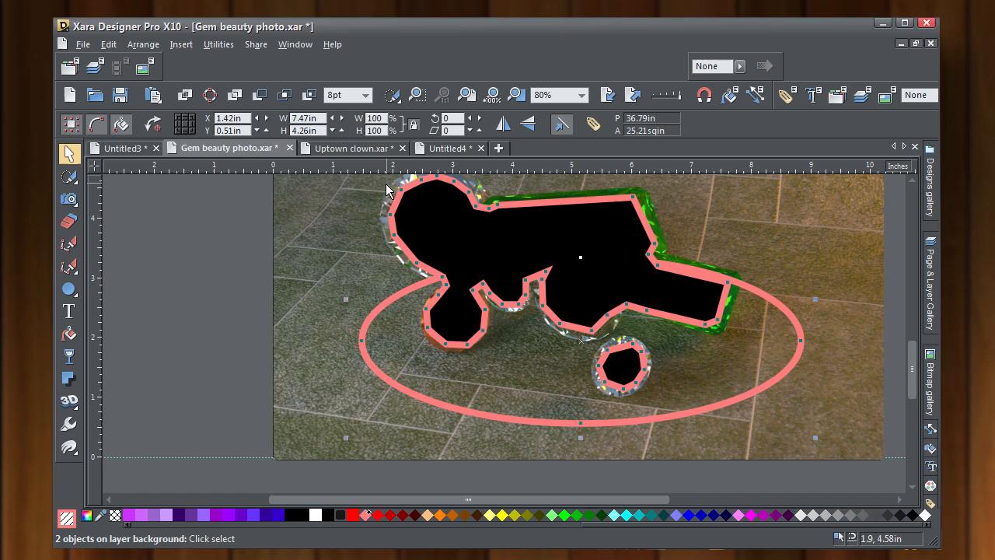
click(261, 95)
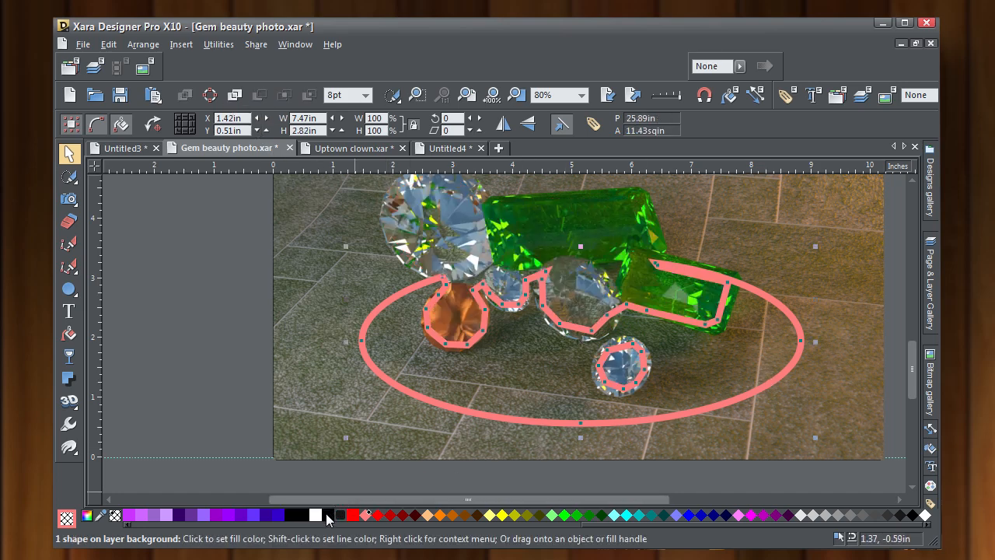
- Fill the cut-out ellipse black, feather its edge into a soft shadow, then delete it
click(314, 515)
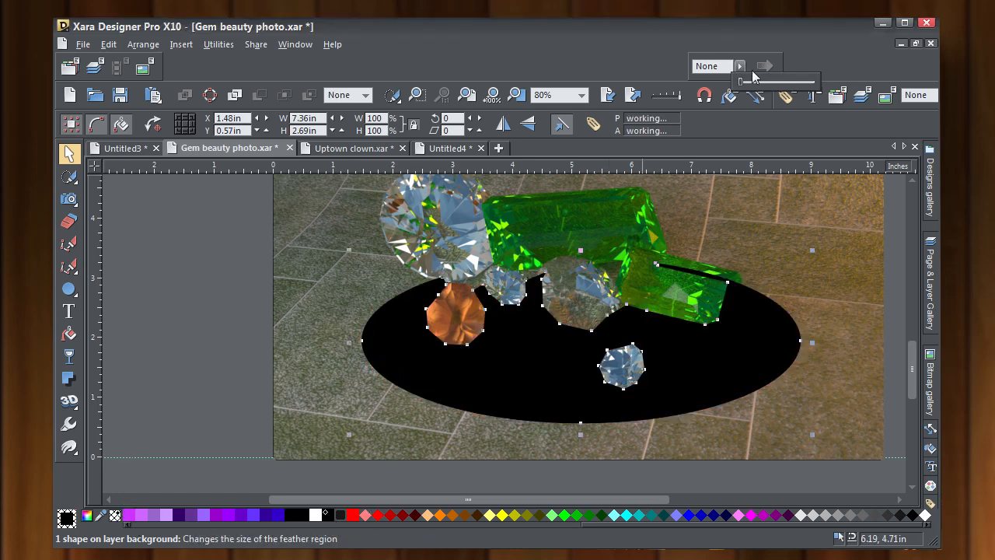
drag(743, 81, 793, 81)
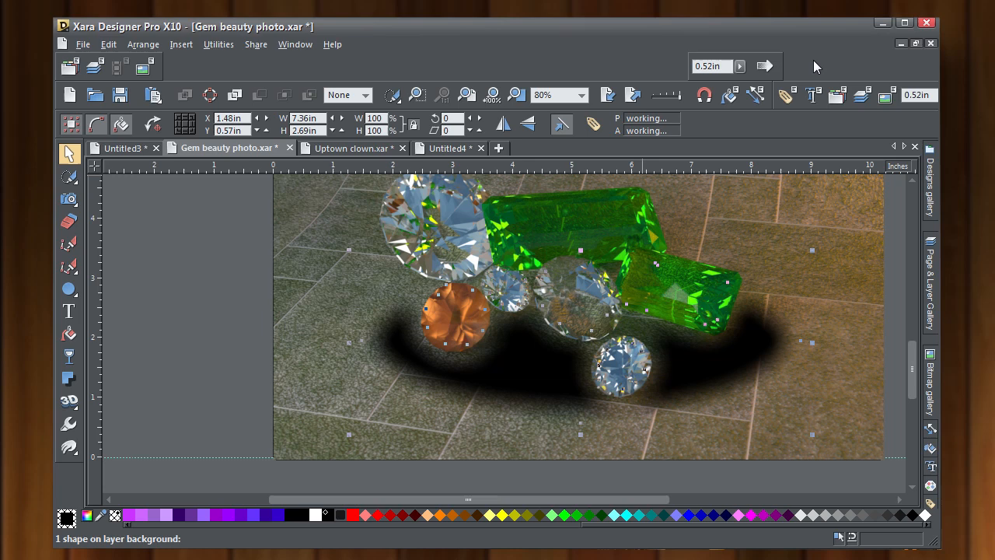
mouse_move(412, 261)
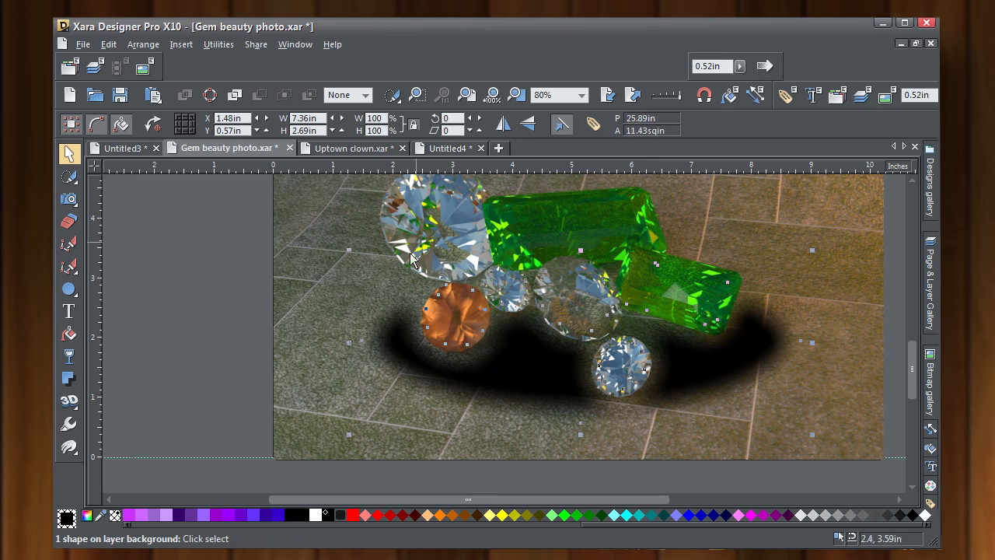
mouse_move(100, 248)
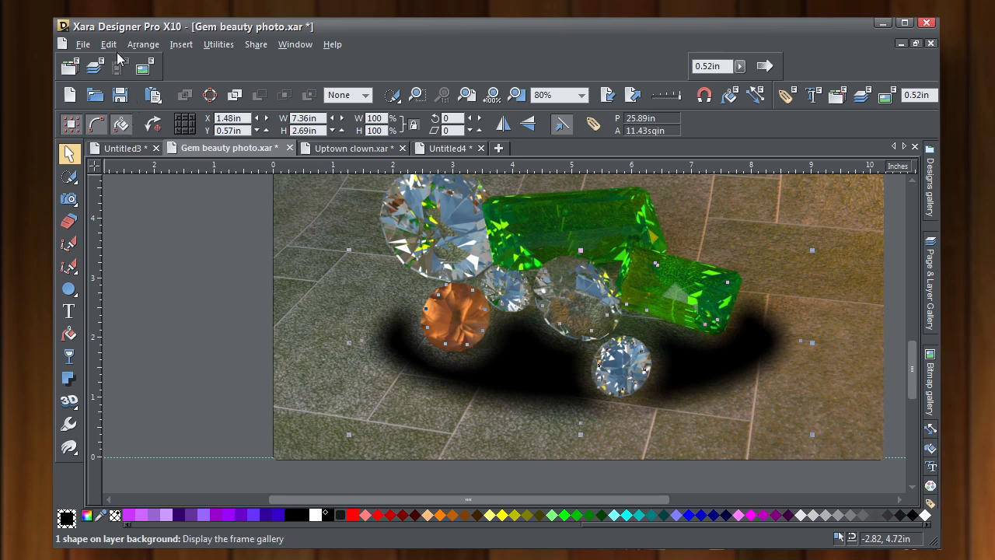
click(109, 43)
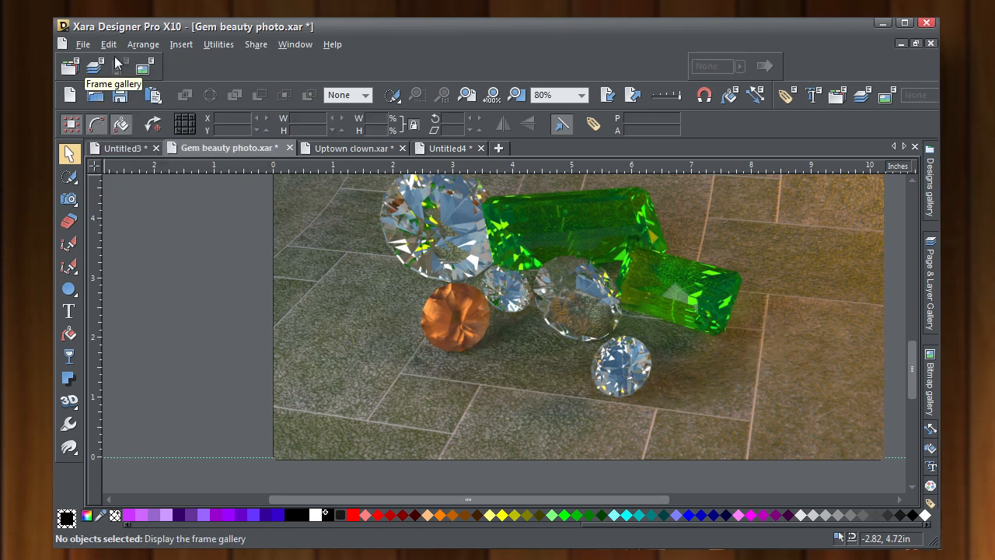
- Paint an oval mask around the gem base with the Shape Painter and invert it
click(68, 177)
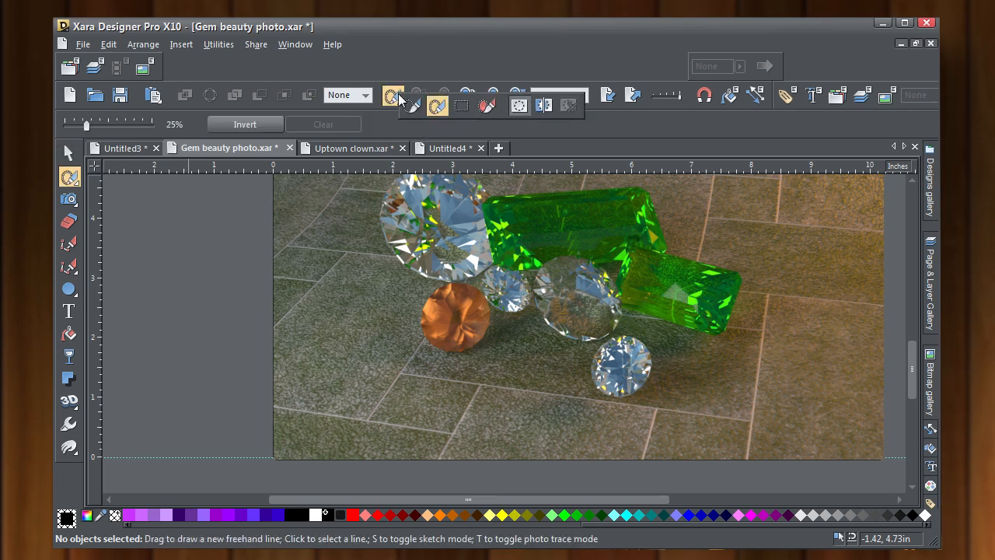
mouse_move(485, 106)
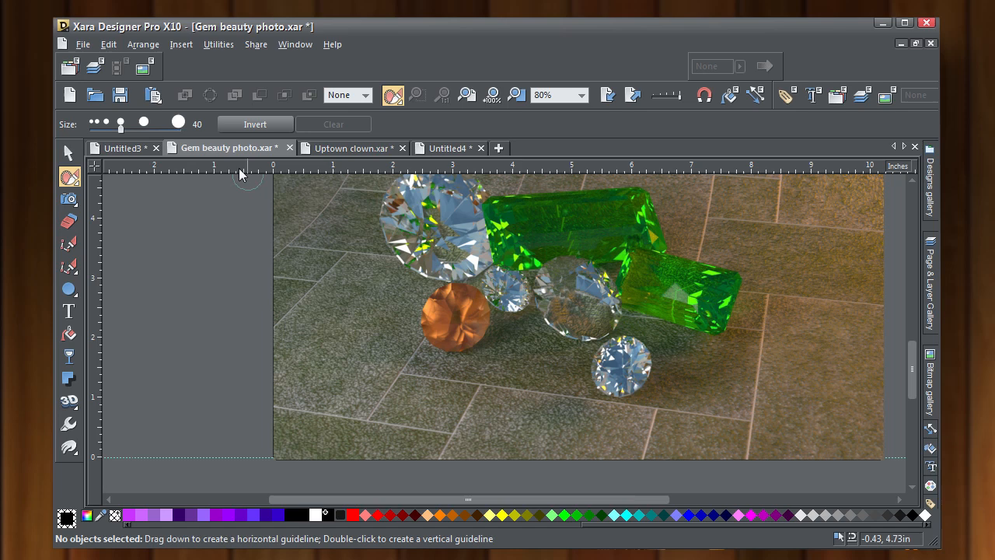
mouse_move(109, 43)
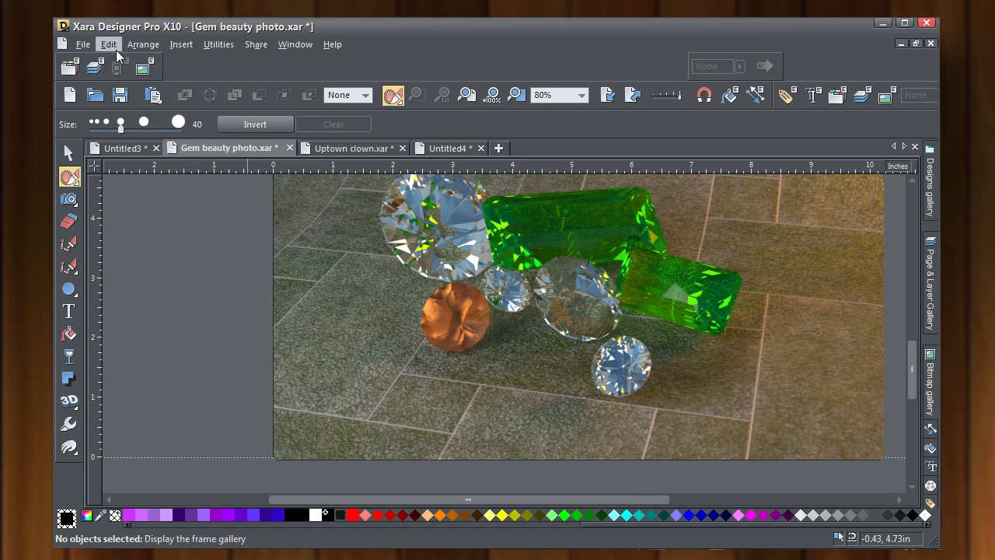
click(109, 43)
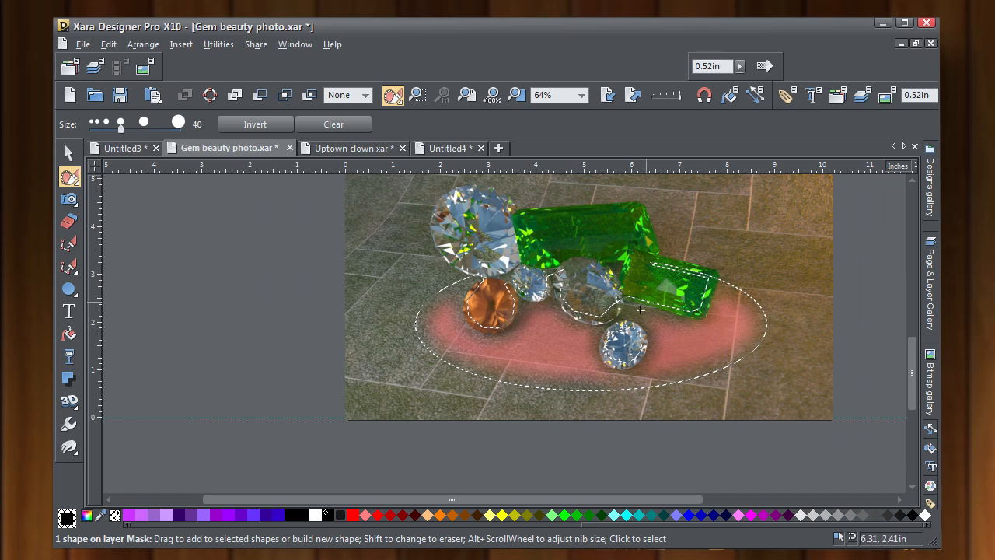
mouse_move(855, 303)
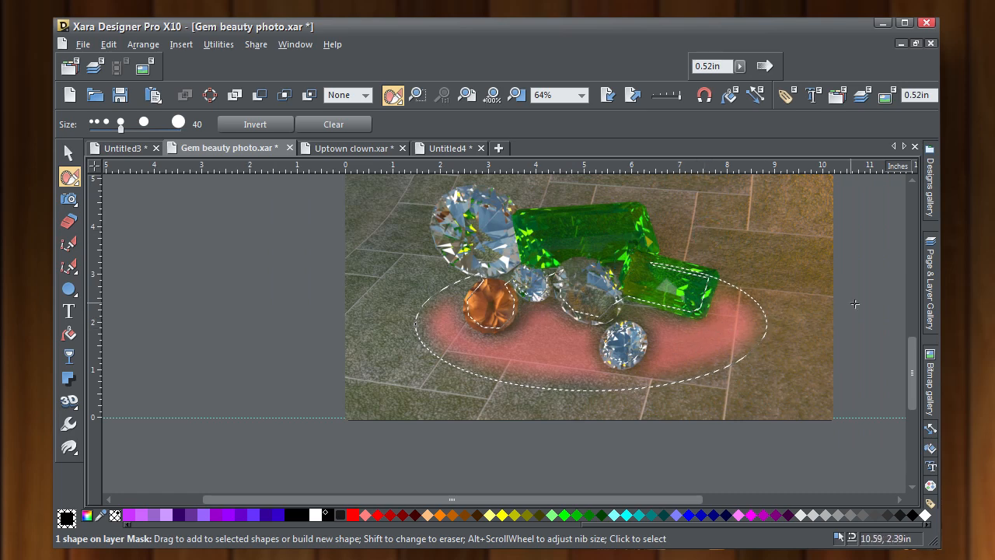
scroll(down, 3)
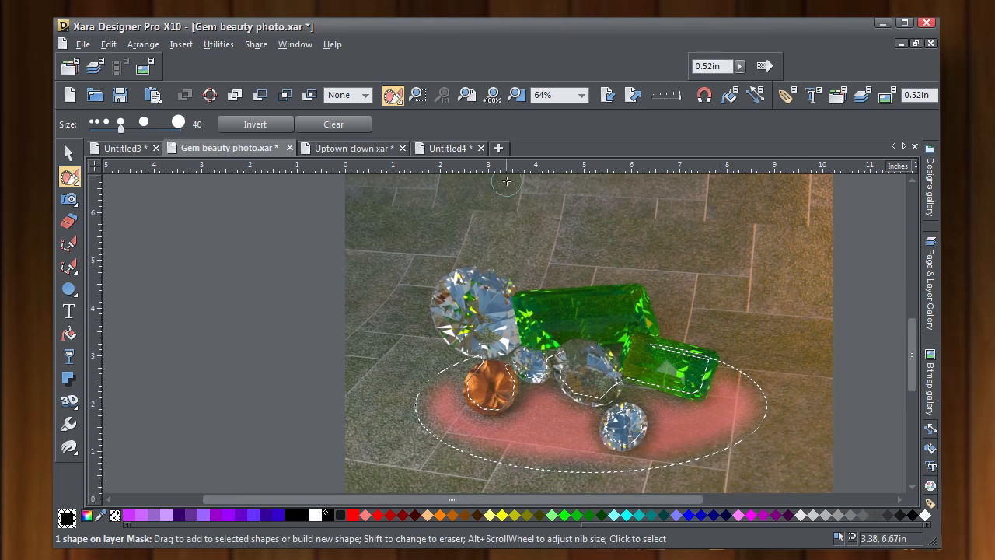
click(392, 95)
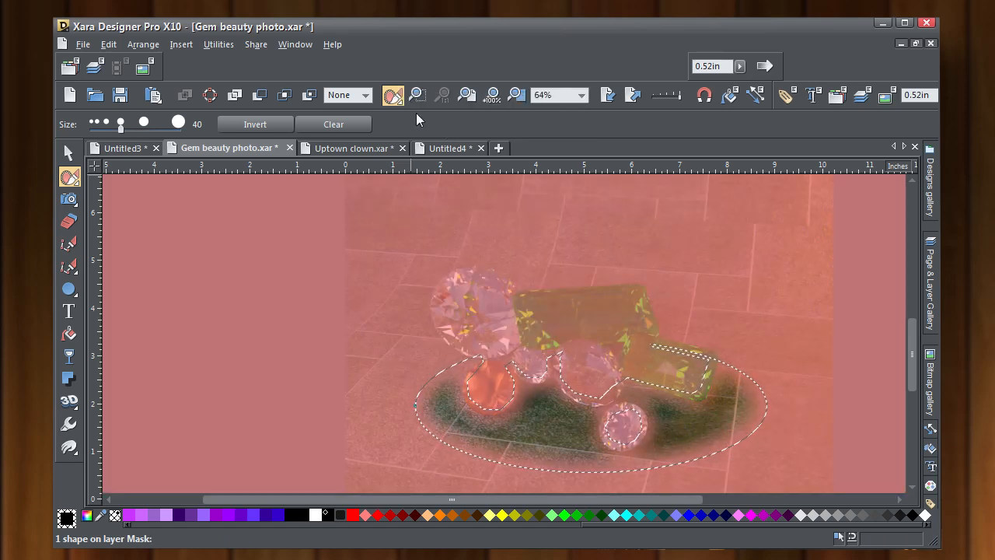
- Brighten the floor inside the oval mask into a soft light pool, then pick straight-segment shape drawing
click(392, 95)
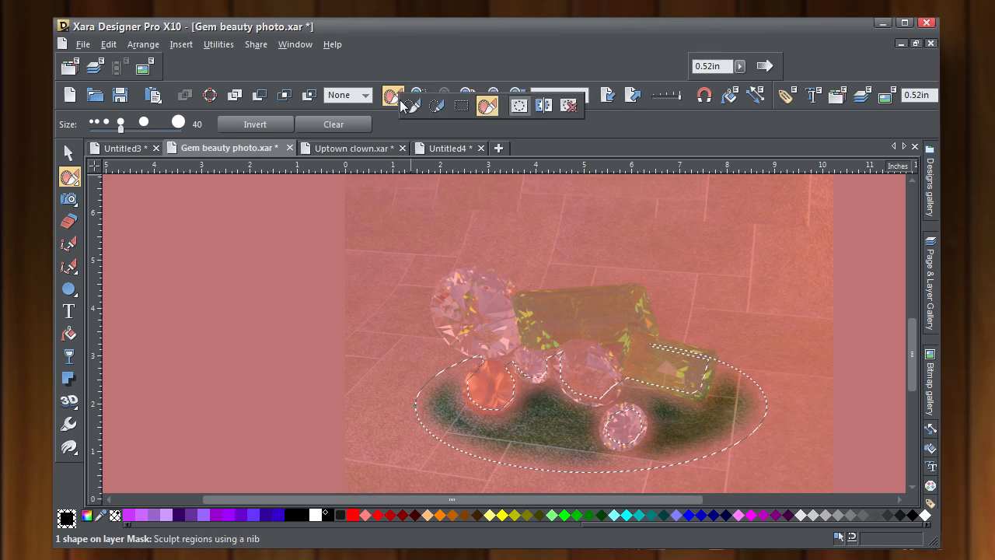
mouse_move(485, 105)
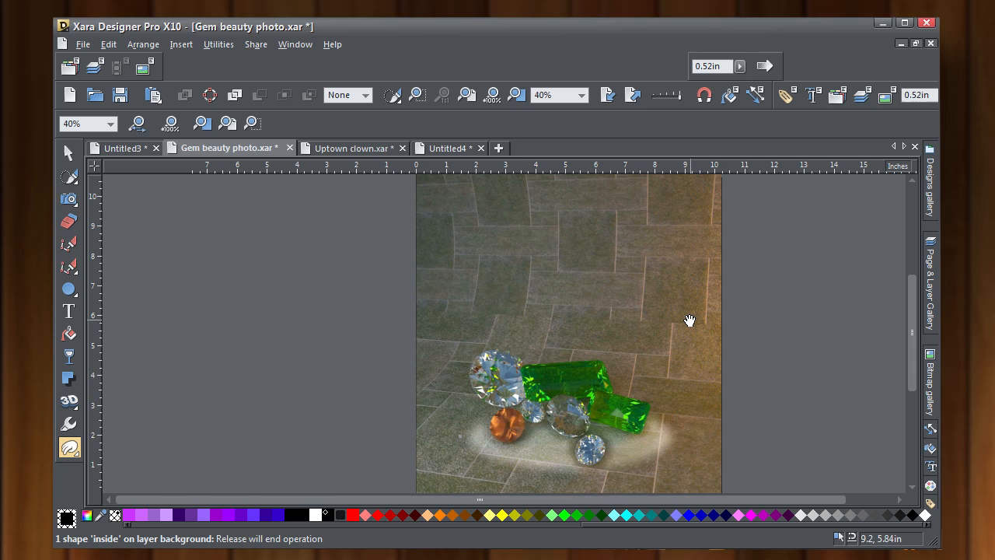
click(68, 199)
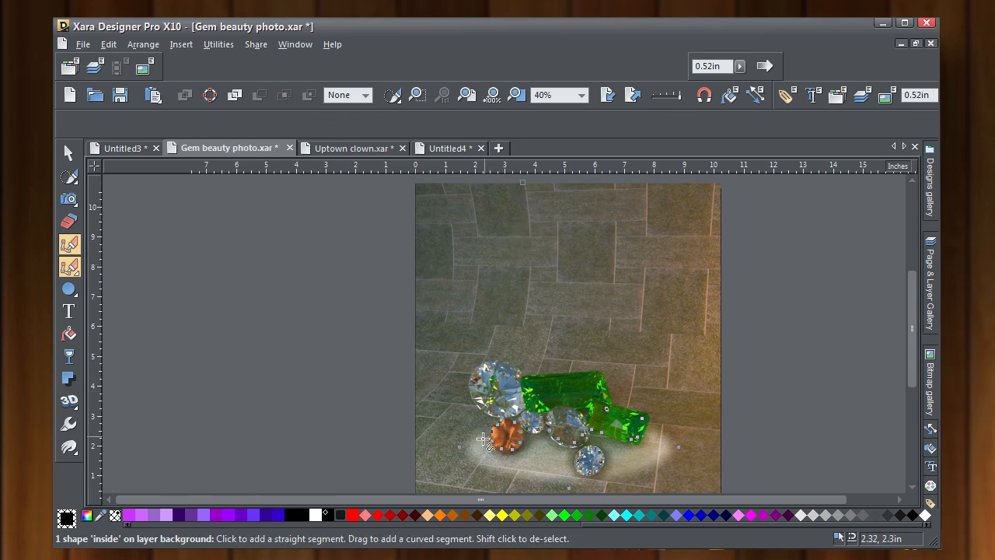
- Click four corner points from the photo top to below the gems, closing a black trapezoid cone
drag(523, 183, 469, 448)
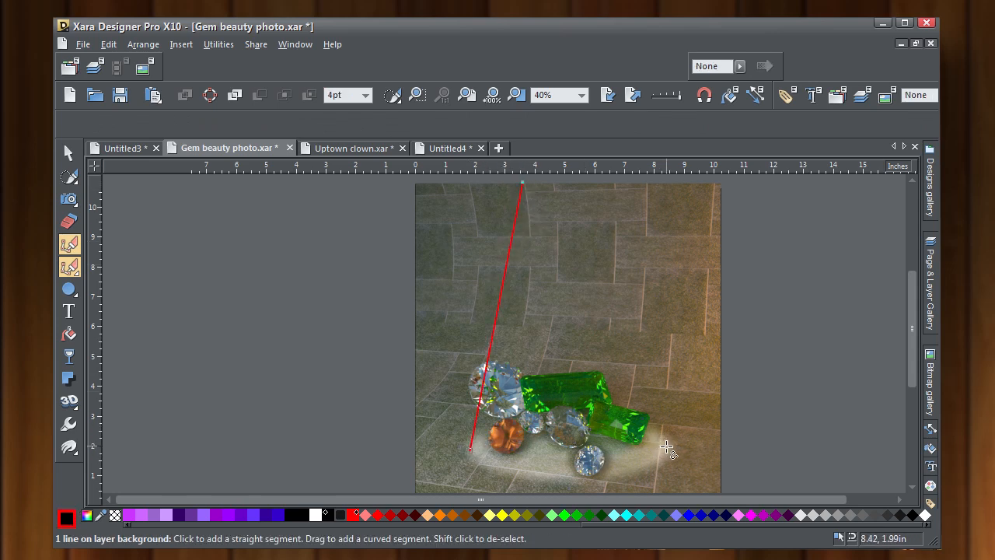
click(665, 445)
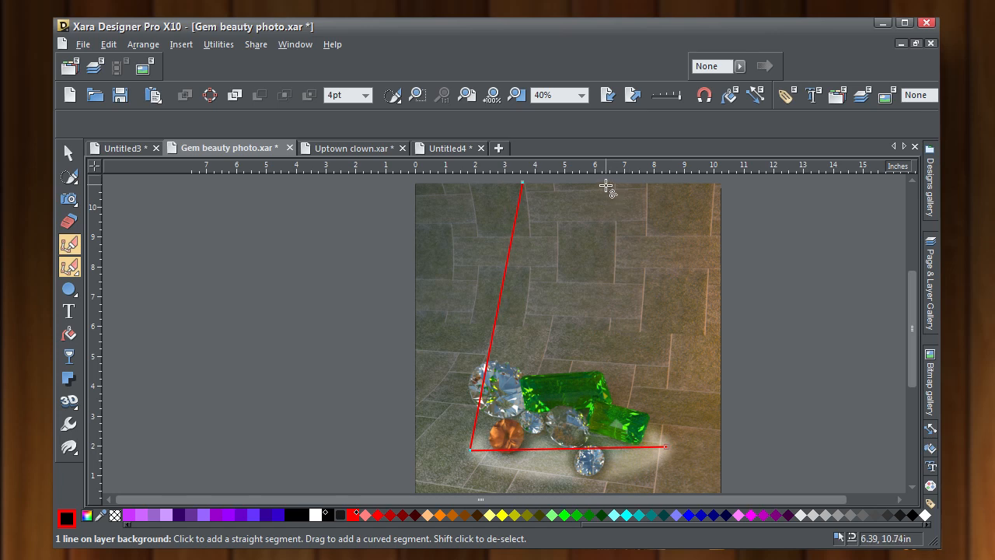
click(607, 186)
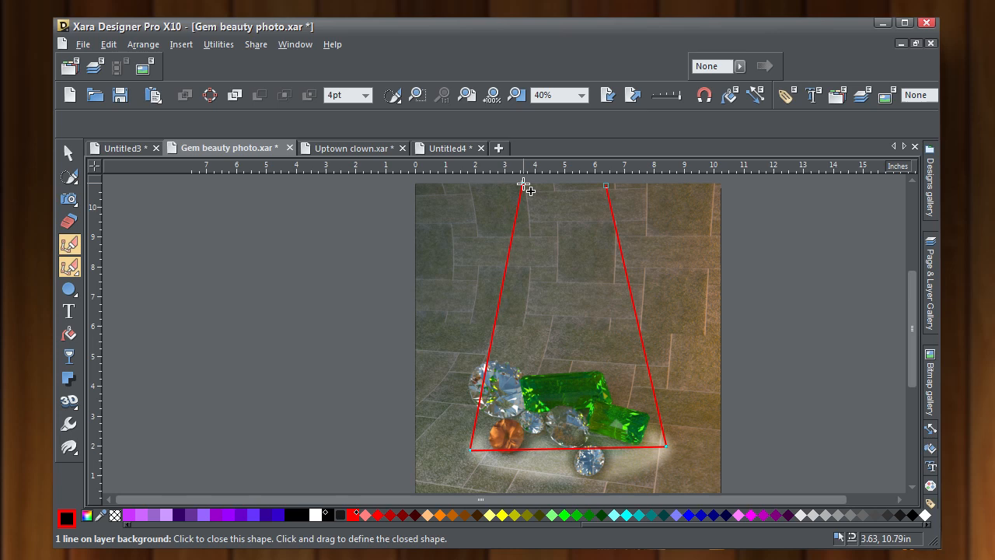
click(522, 186)
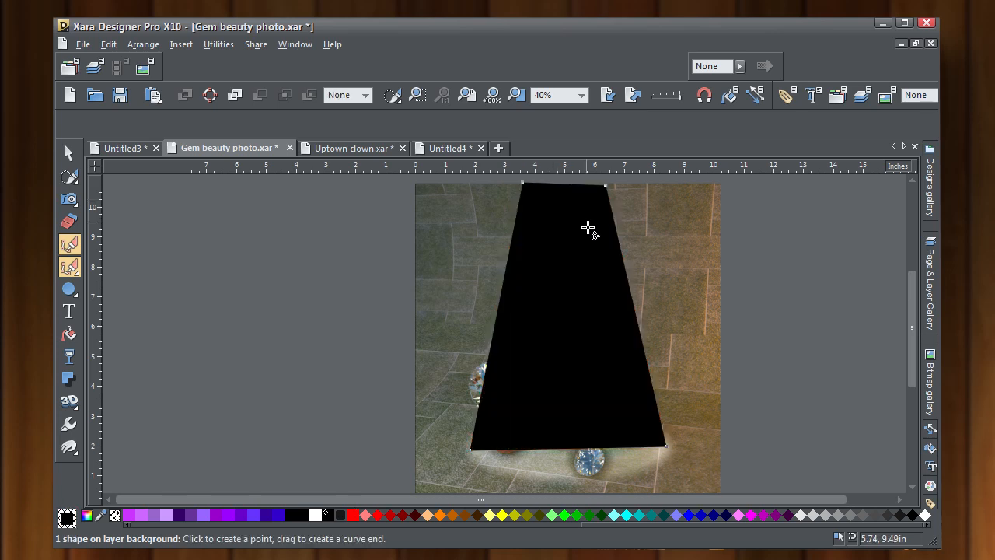
mouse_move(165, 255)
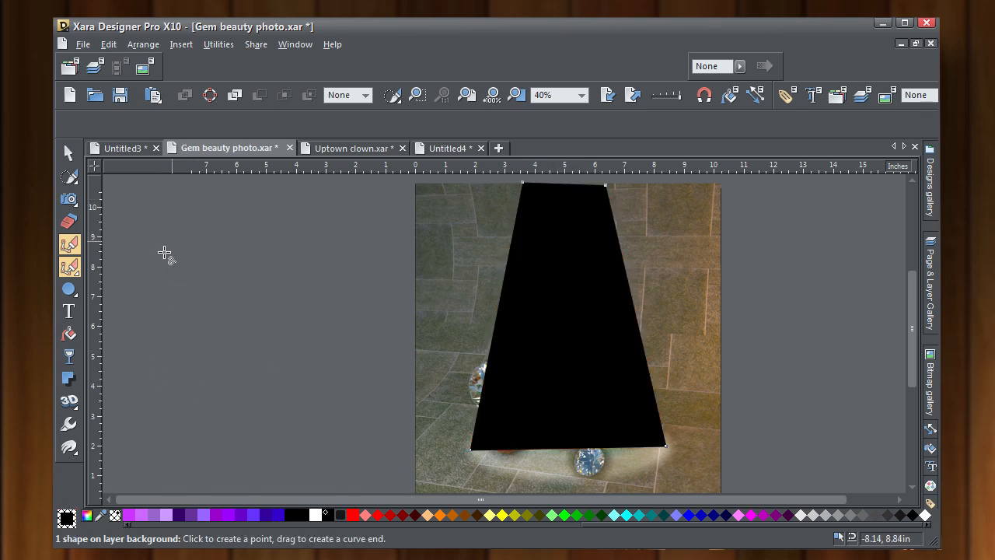
mouse_move(123, 345)
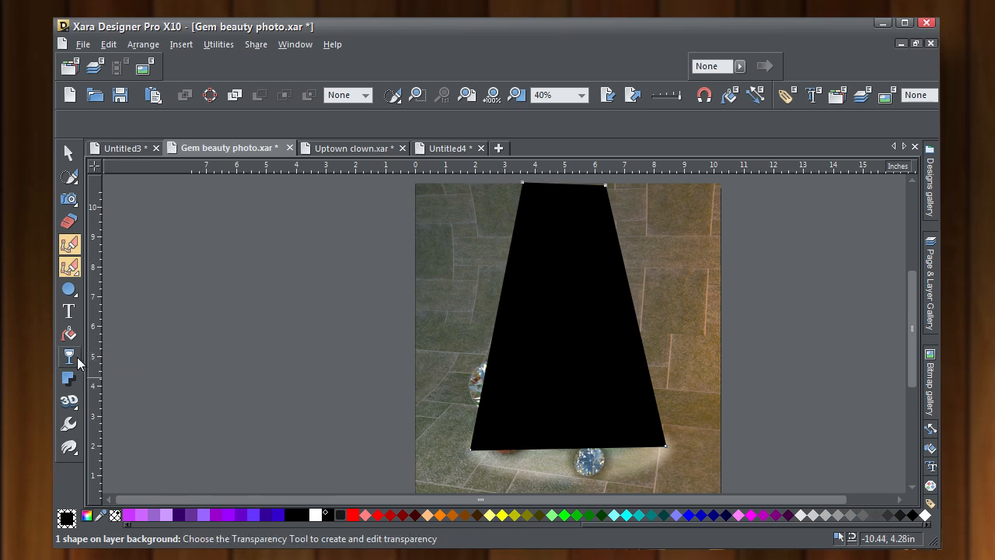
click(68, 356)
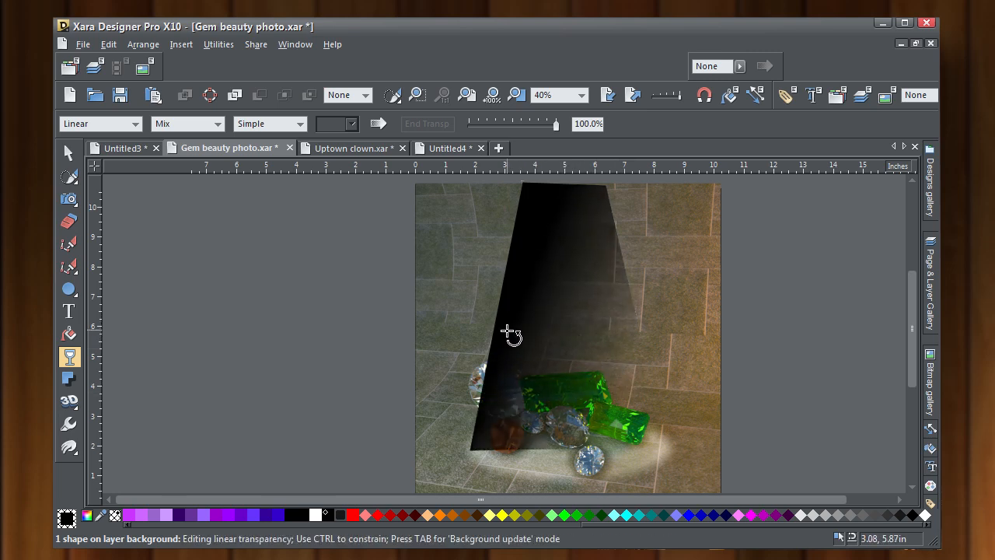
- Give the cone a linear transparency with a see-through middle band and soft dark edges
drag(510, 333, 622, 379)
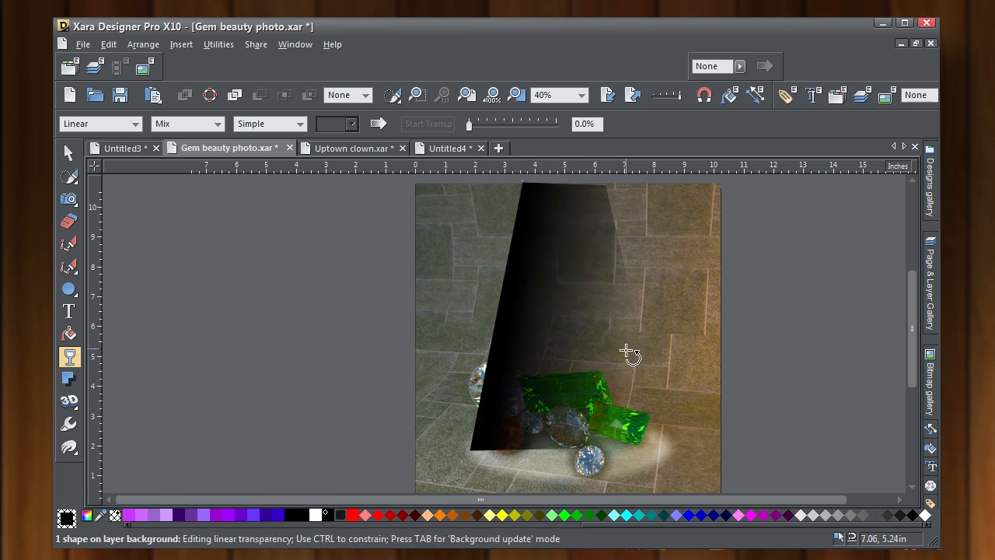
drag(629, 355, 625, 349)
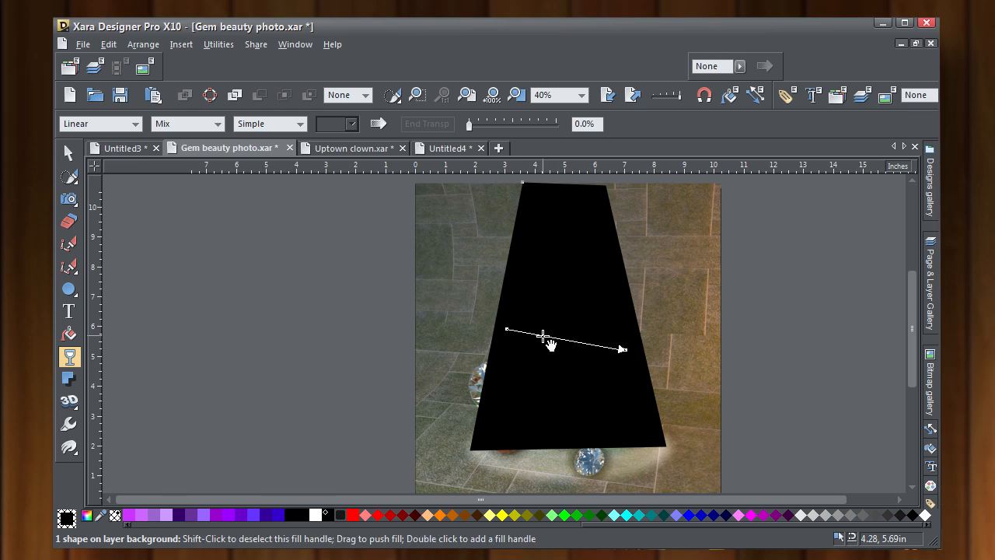
click(542, 336)
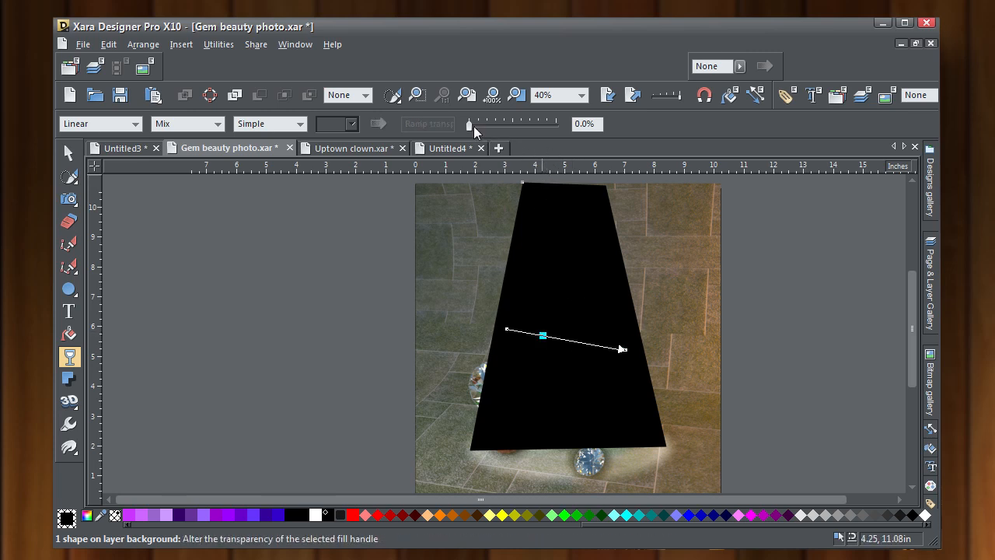
drag(469, 124, 528, 124)
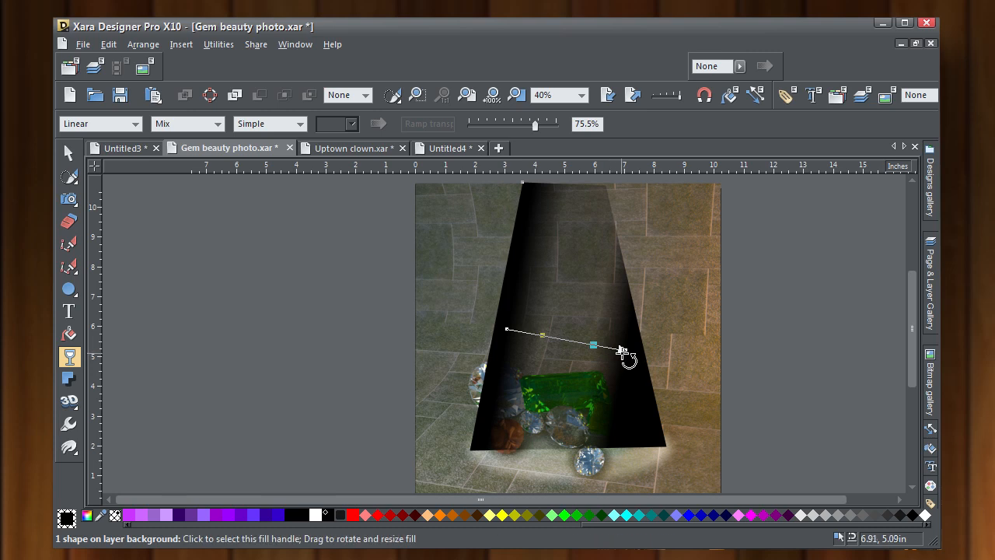
drag(594, 343, 622, 328)
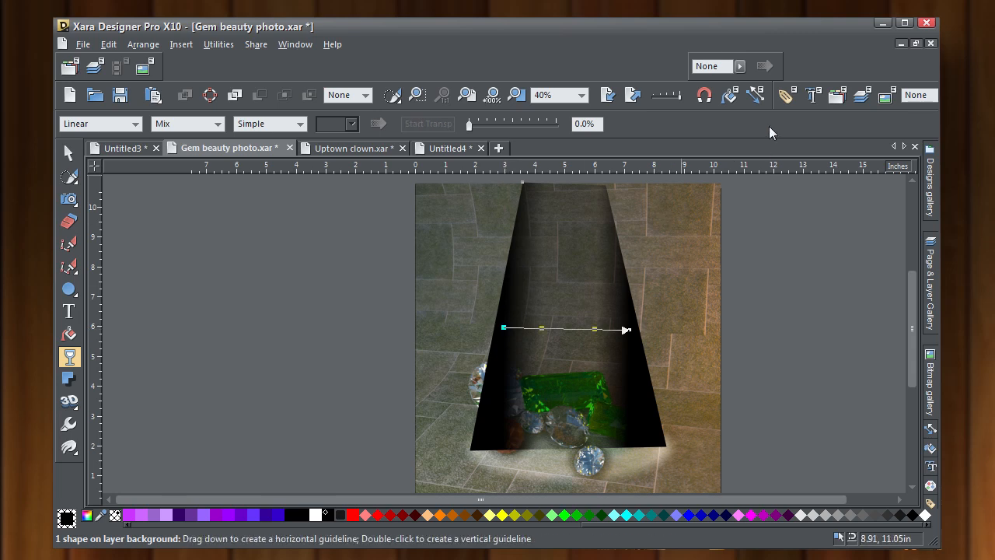
click(758, 81)
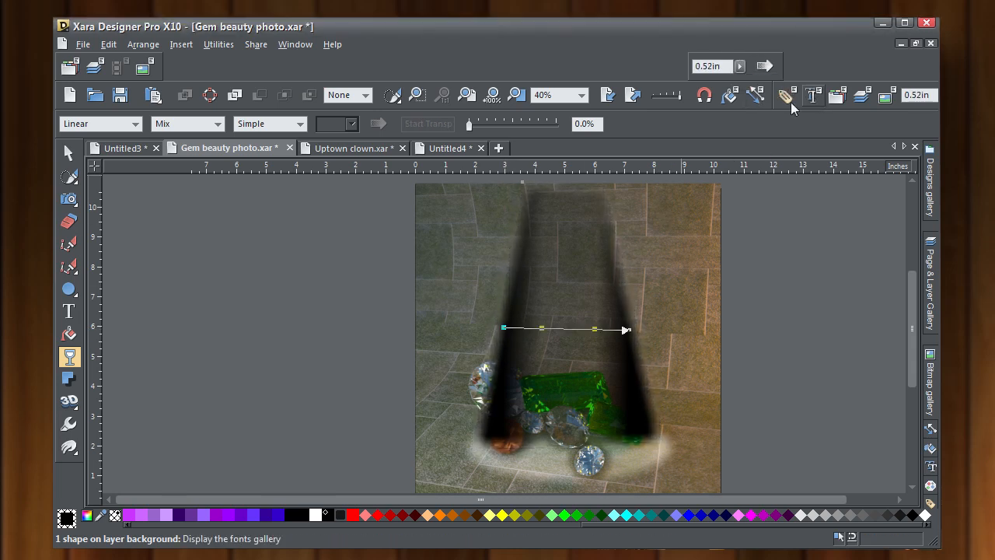
- Select the dark cone with the Selector and drag a corner handle to fit it over the gems
click(68, 152)
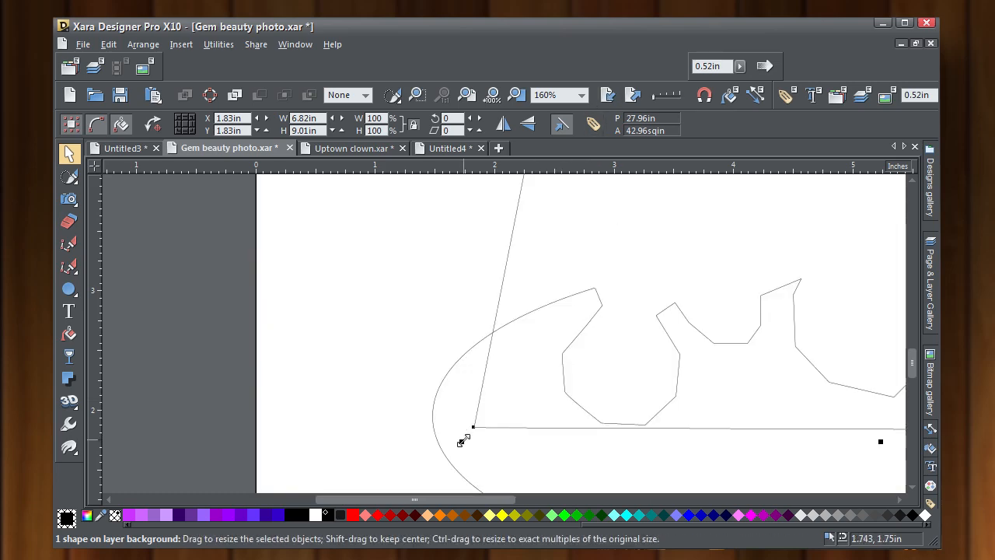
drag(474, 427, 445, 417)
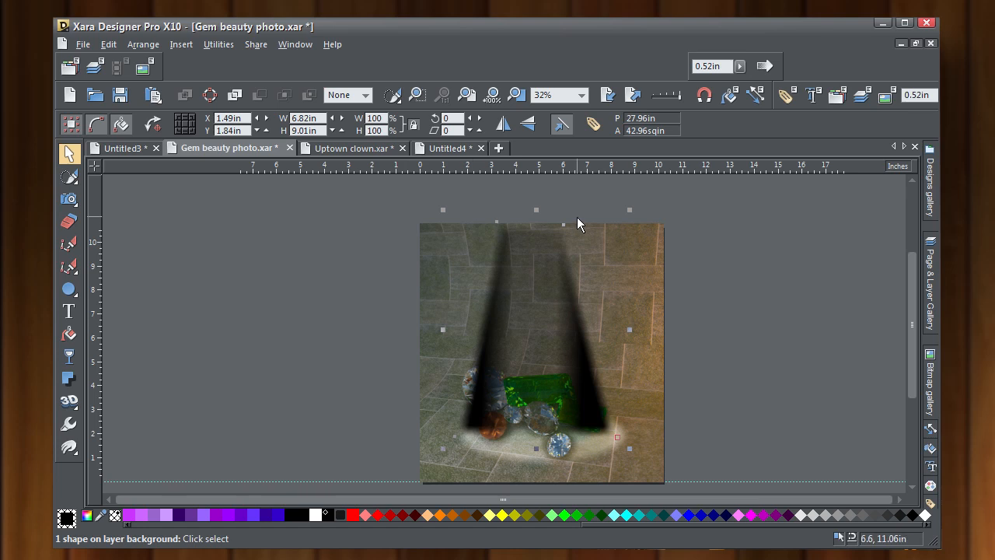
- Cut the cone and paste it in place on the mask layer as a photo mask region
click(109, 44)
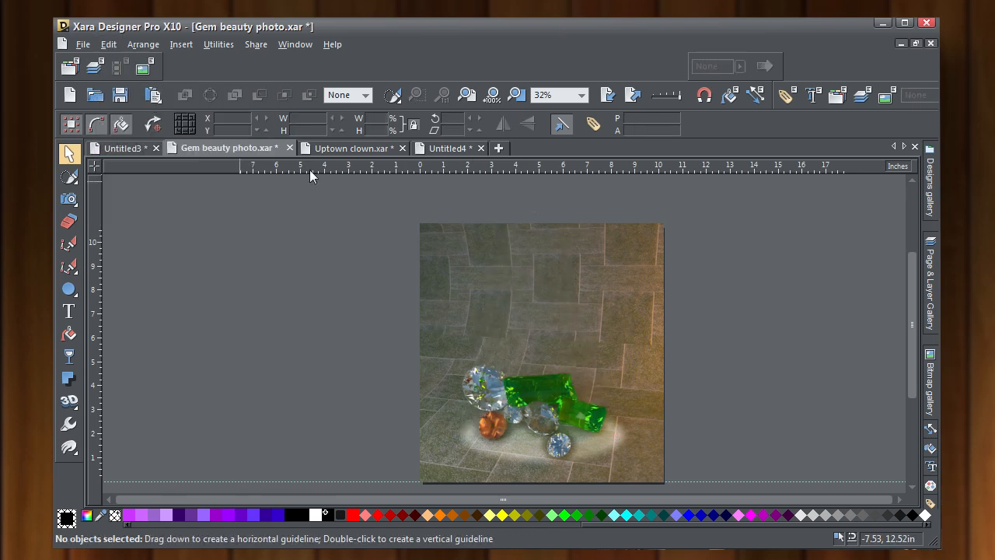
click(68, 178)
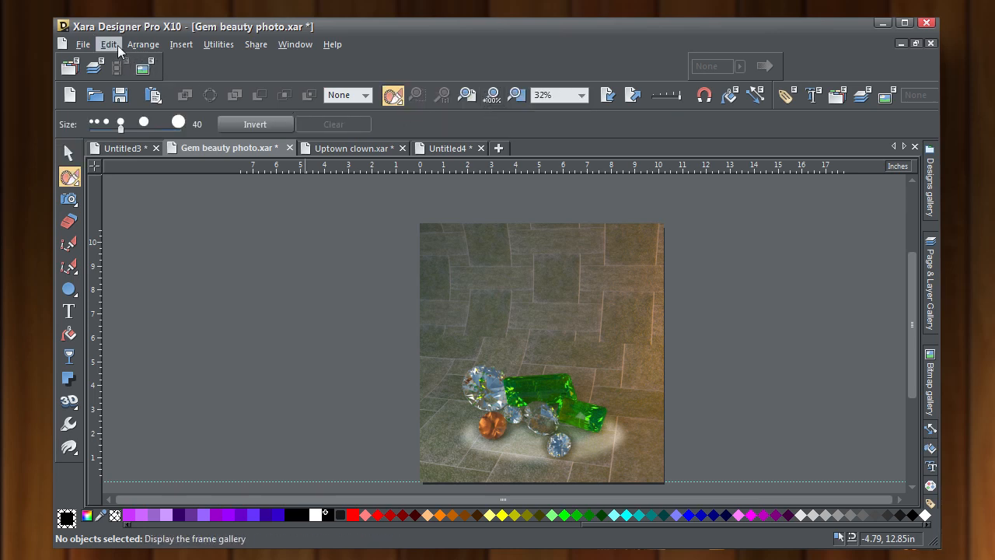
click(109, 43)
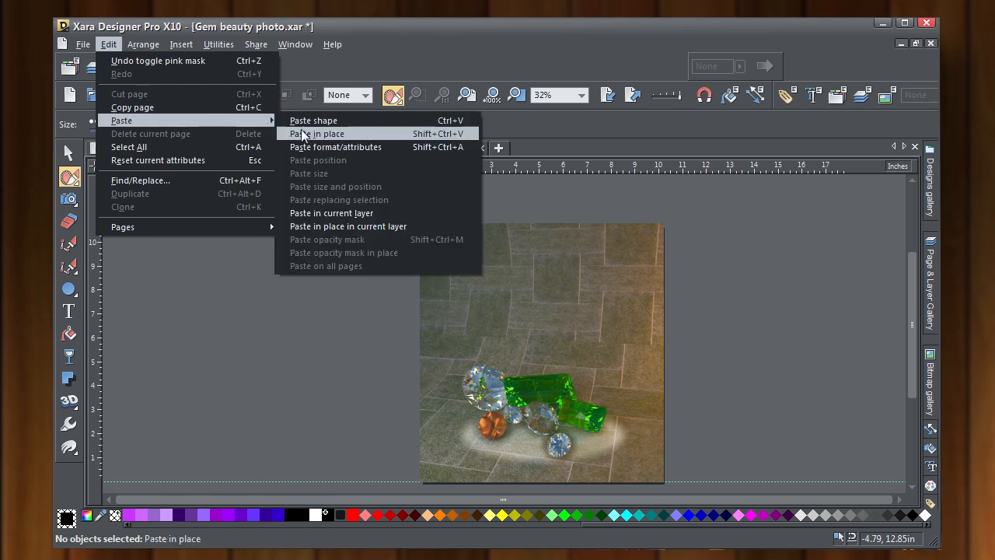
click(317, 134)
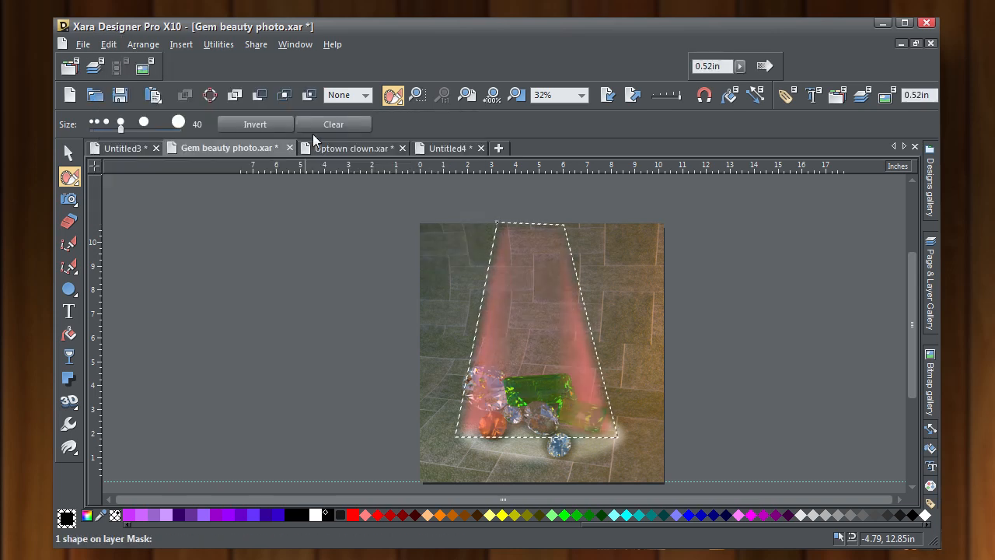
mouse_move(333, 124)
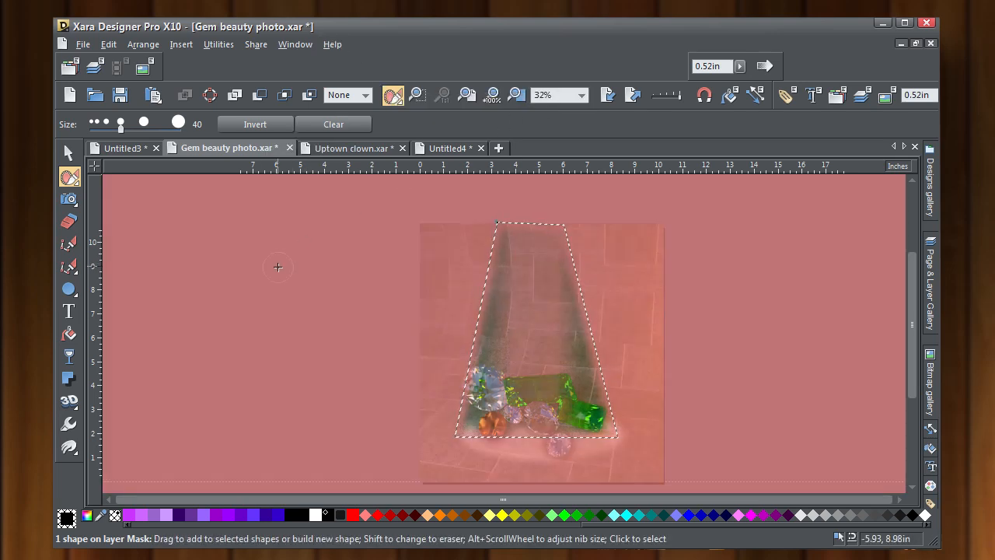
- Raise the Photo tool brightness so a spotlight beam shines through the cone onto the gems
click(68, 198)
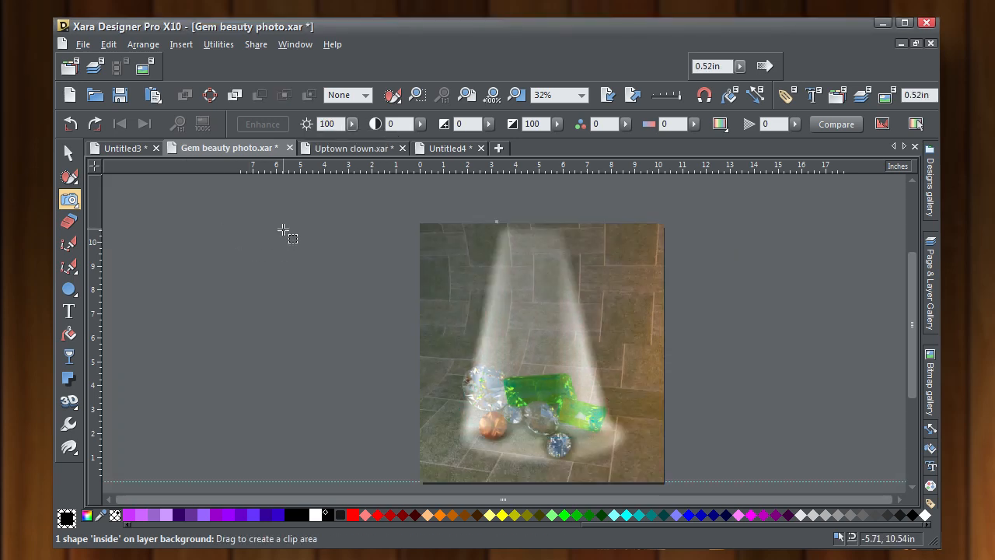
click(69, 153)
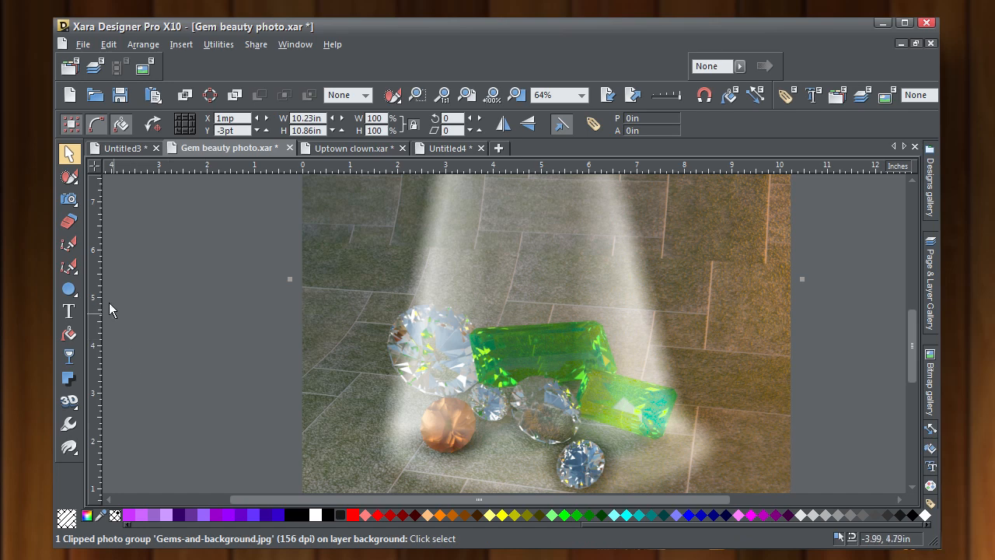
mouse_move(68, 265)
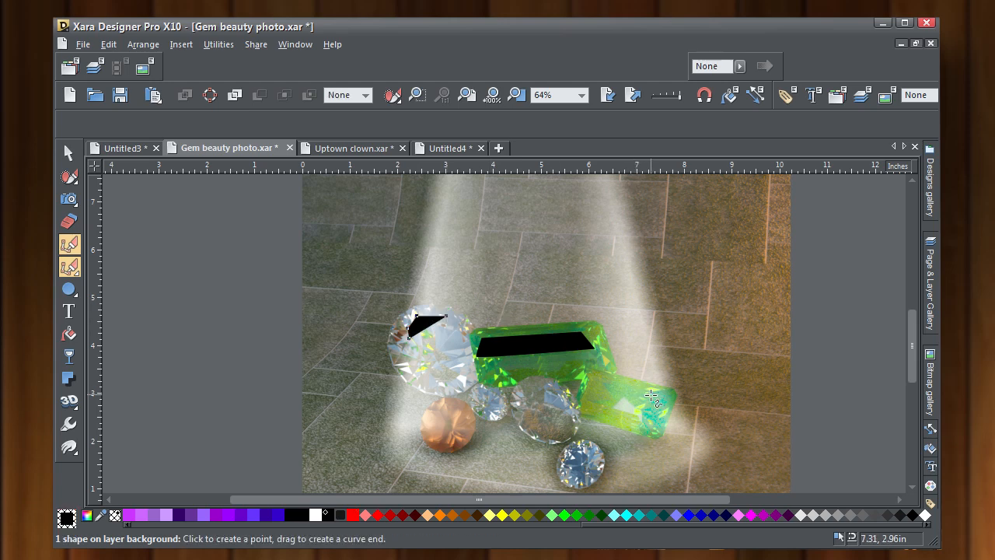
- Draw black highlight patches on the gem tops and switch to the Selector to pick them
drag(603, 379, 653, 395)
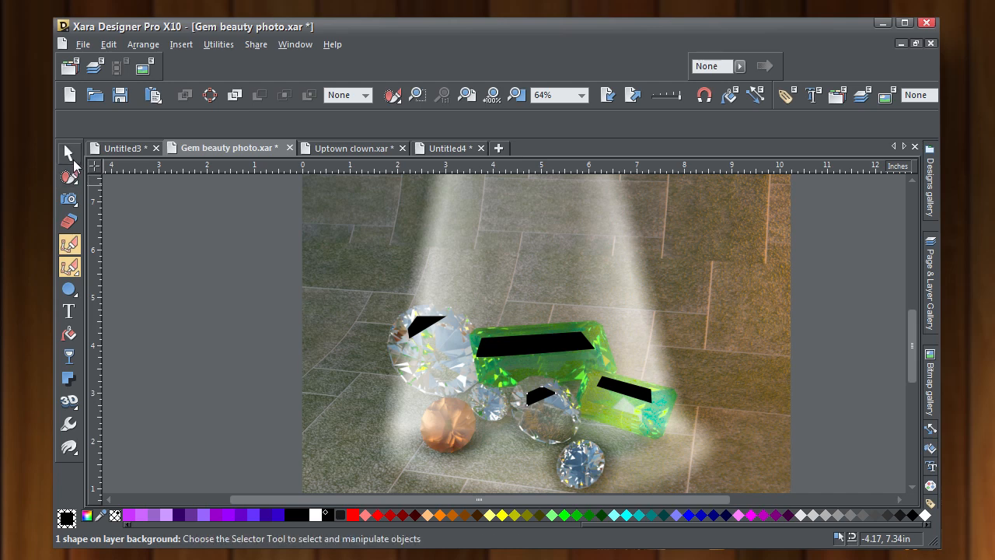
click(420, 326)
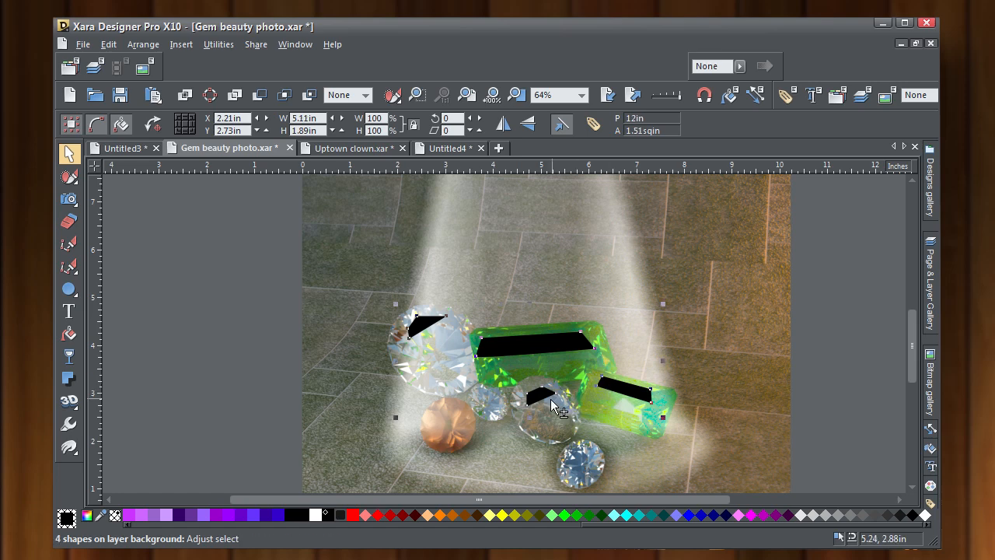
mouse_move(547, 401)
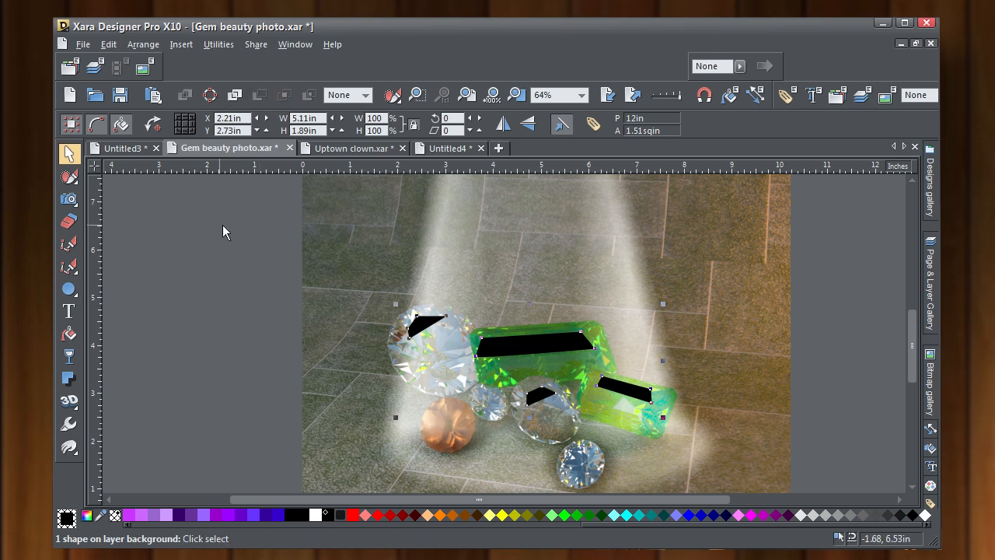
- Cut the four patch shapes and paste them in place as a mask via the Mask painter
click(109, 43)
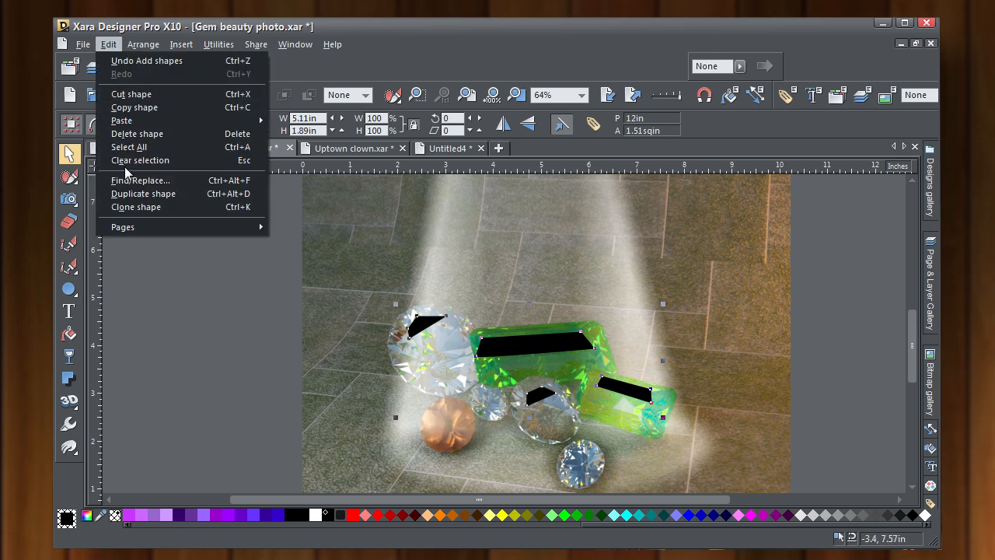
click(140, 160)
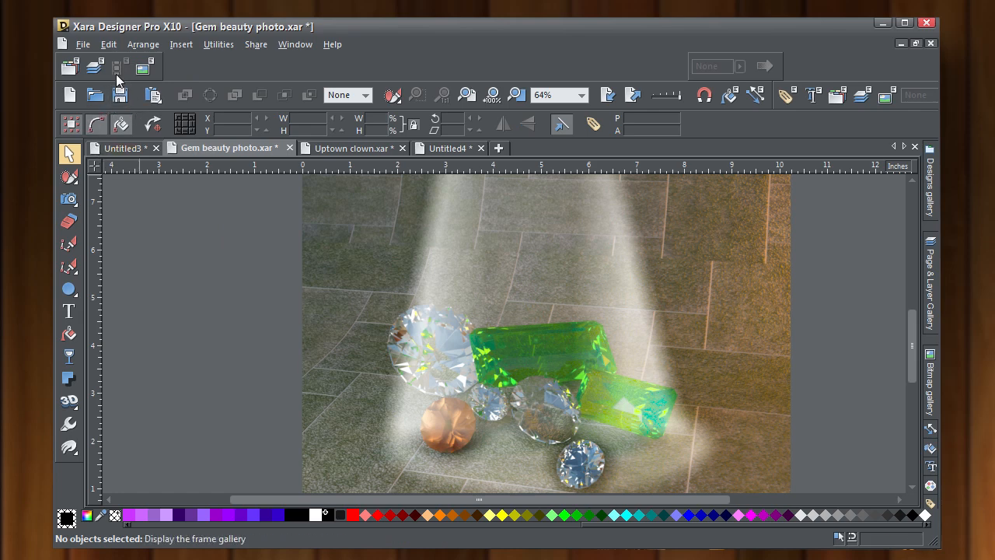
click(69, 177)
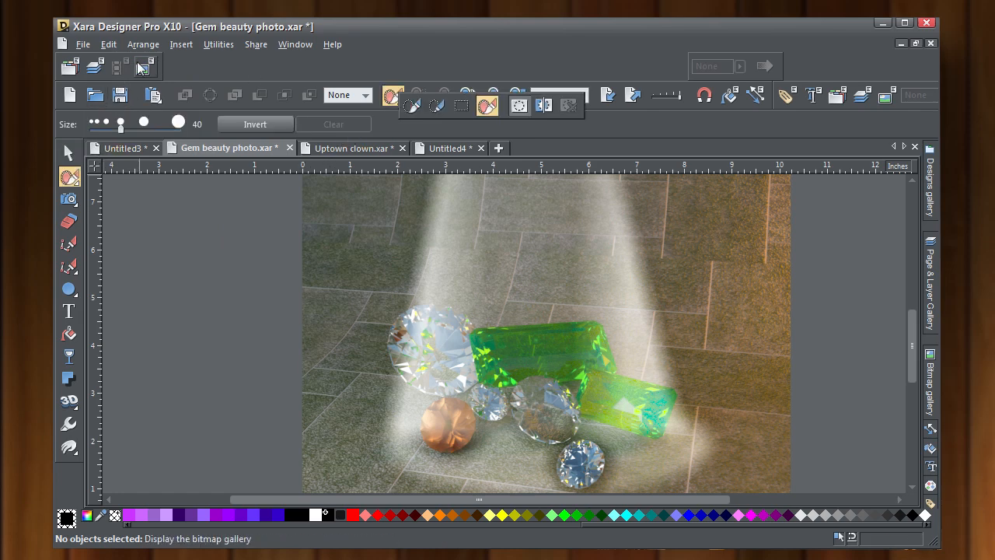
click(109, 43)
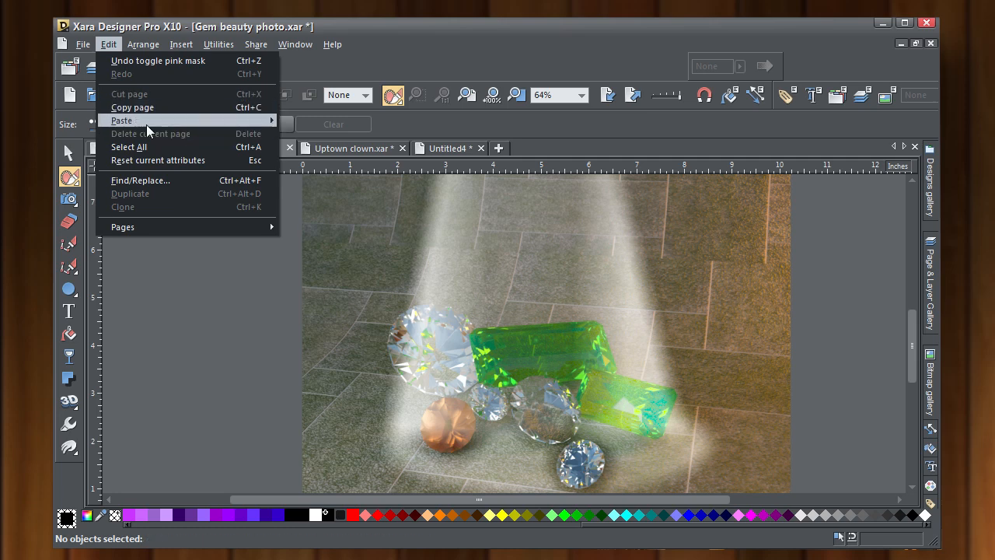
mouse_move(121, 121)
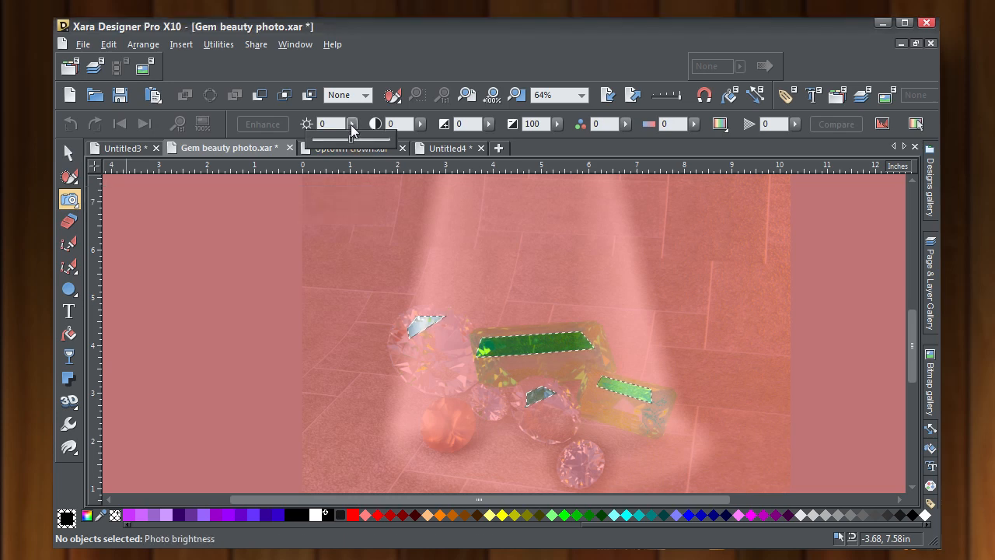
- Raise the Photo tool Brightness on the masked gem-top patches and zoom out to check the result
drag(351, 137, 381, 137)
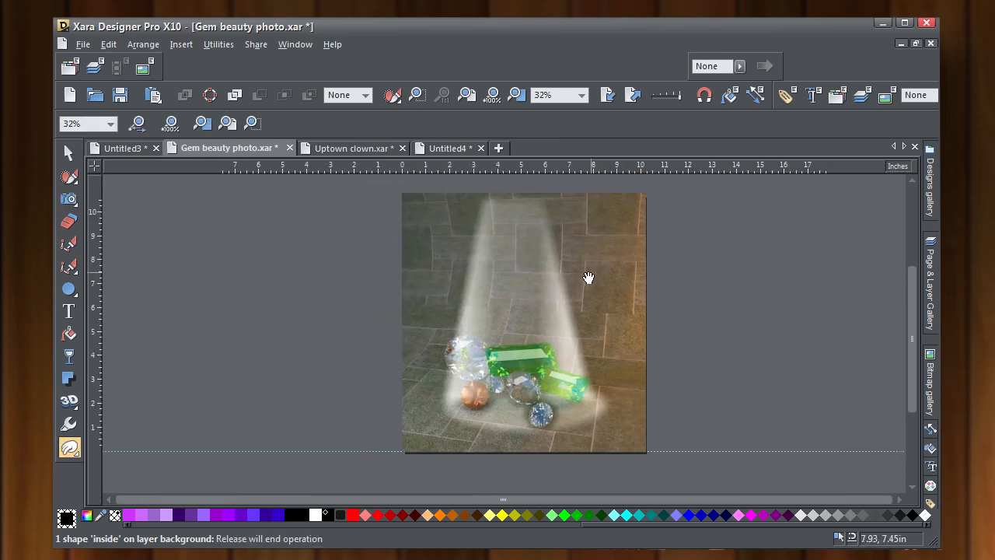
click(68, 199)
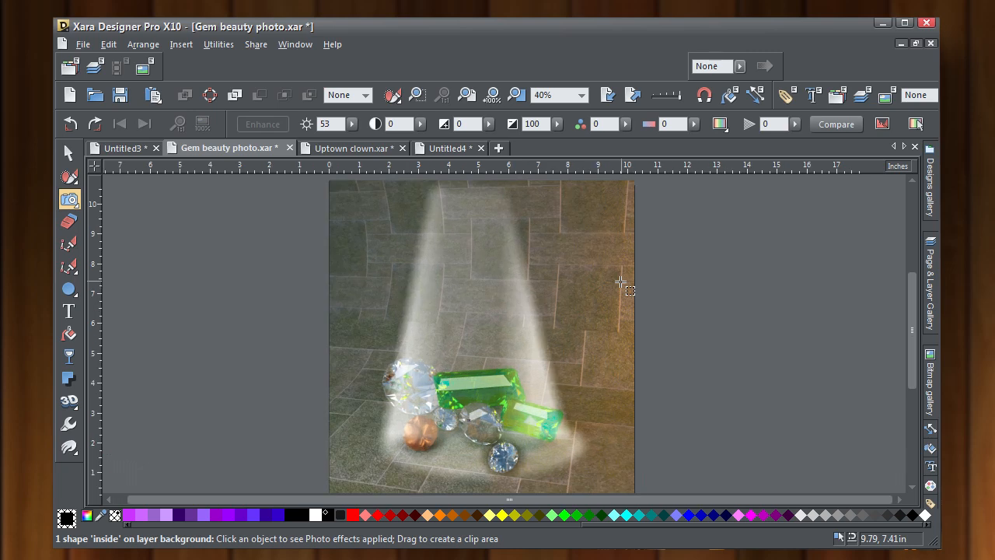
mouse_move(620, 281)
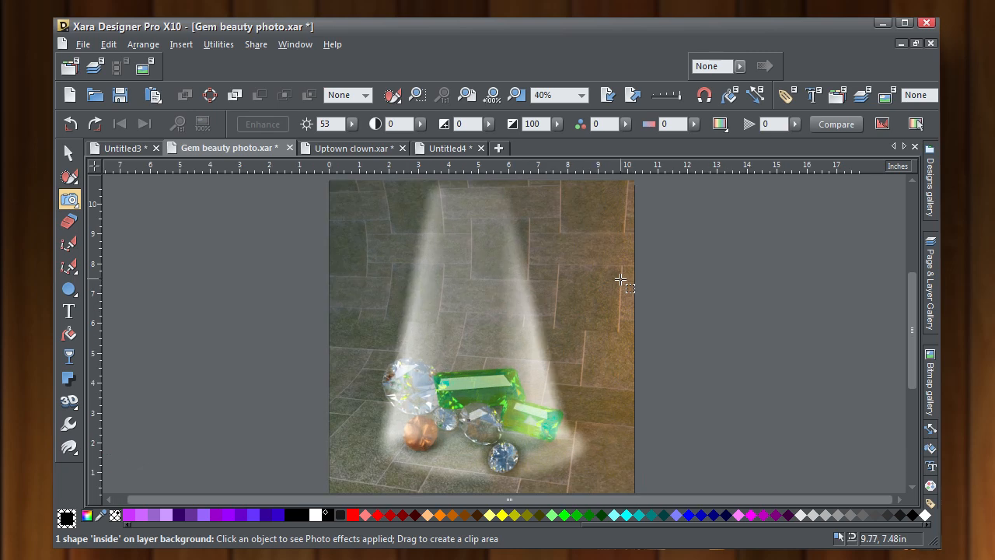
click(558, 94)
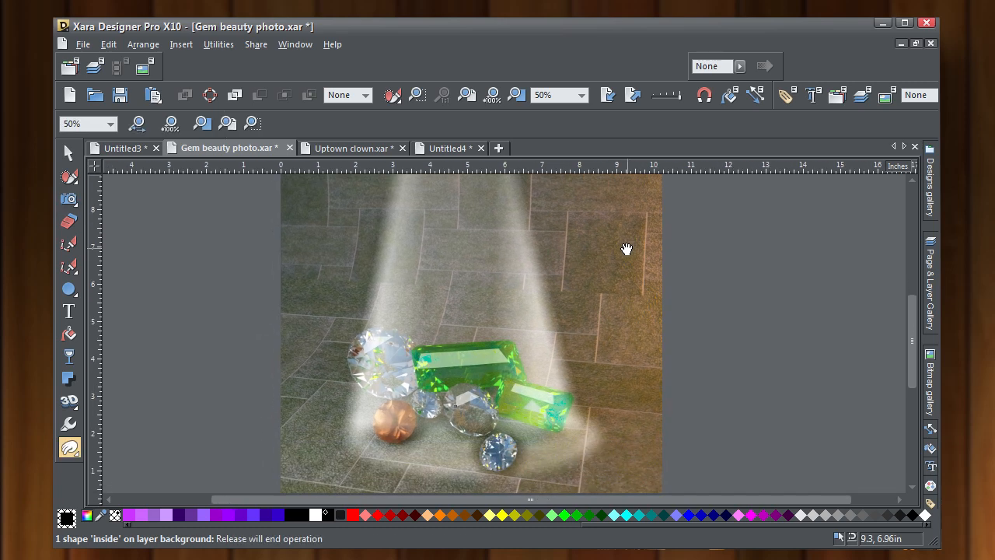
click(69, 199)
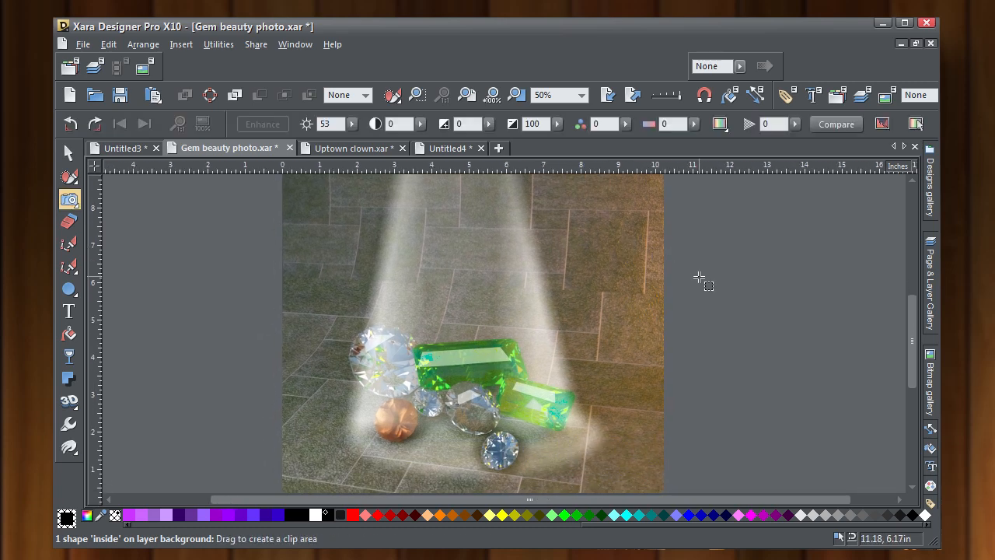